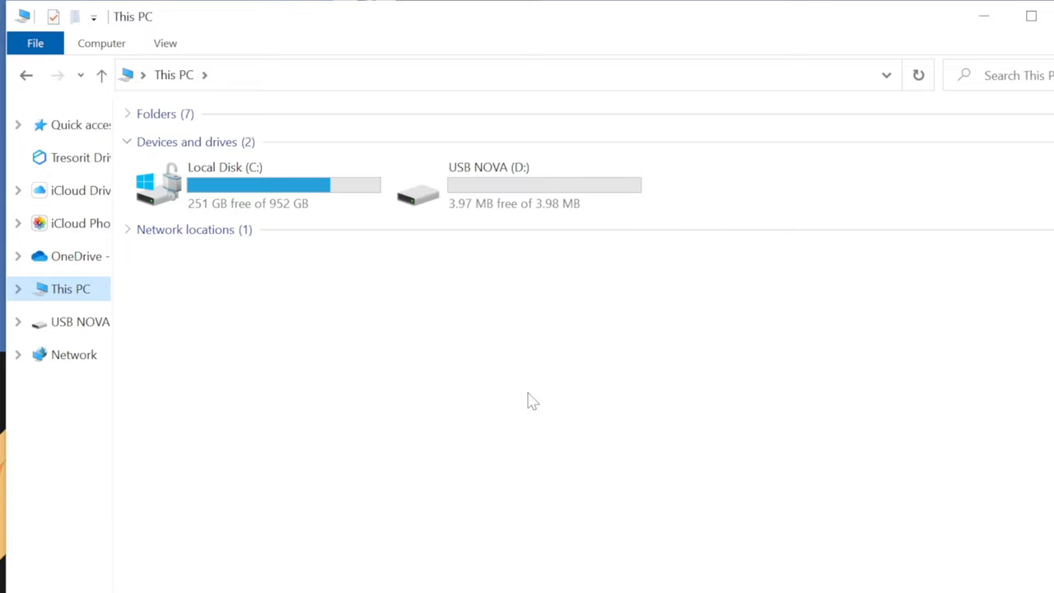
mouse_move(574, 283)
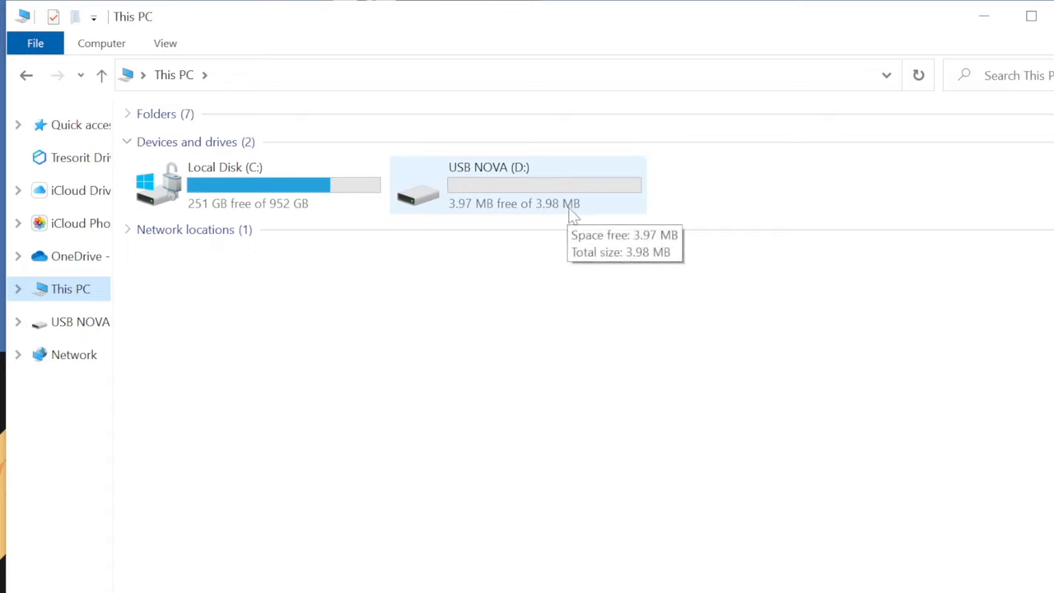
Open main_script.txt from the USB NOVA (D:) drive in Notepad
double_click(488, 185)
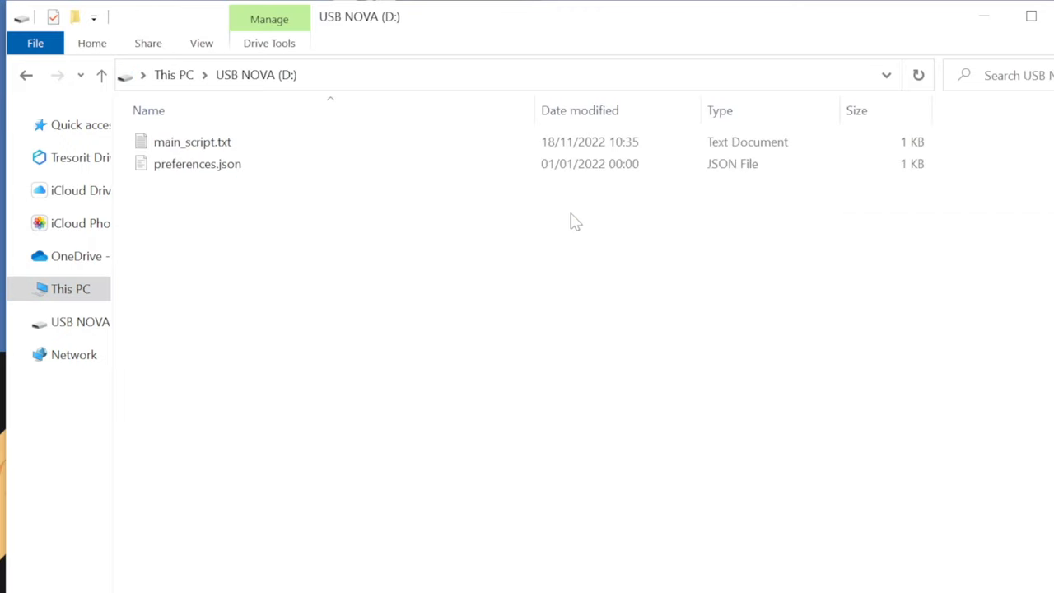
mouse_move(197, 163)
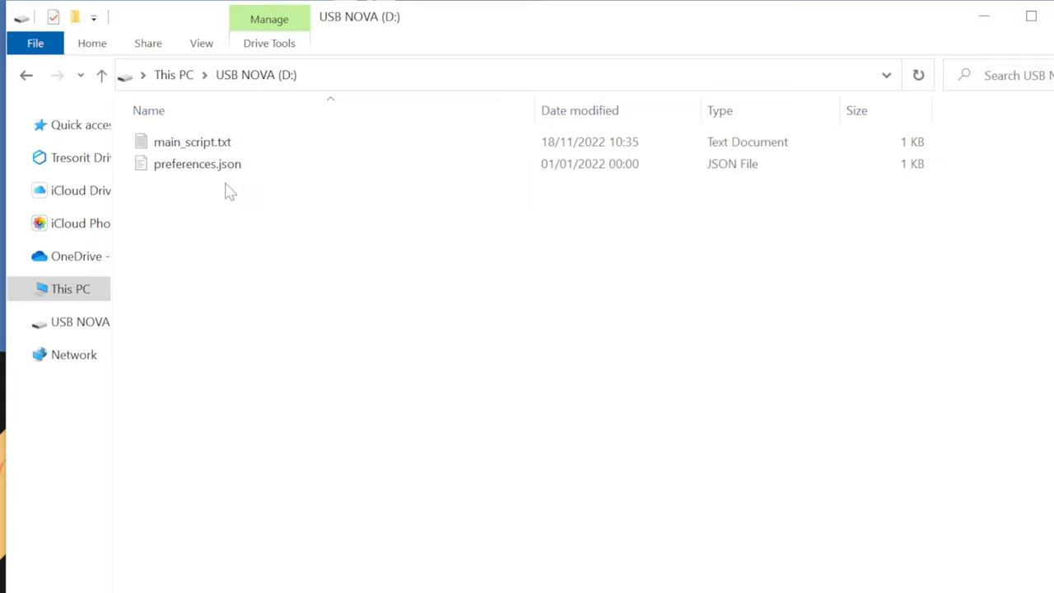
click(197, 163)
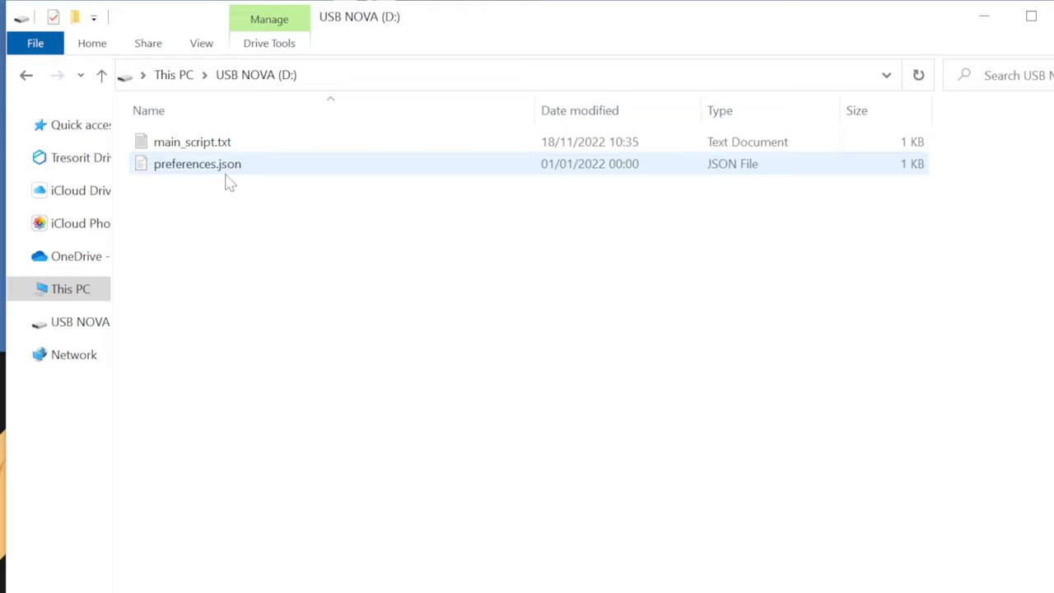
click(244, 198)
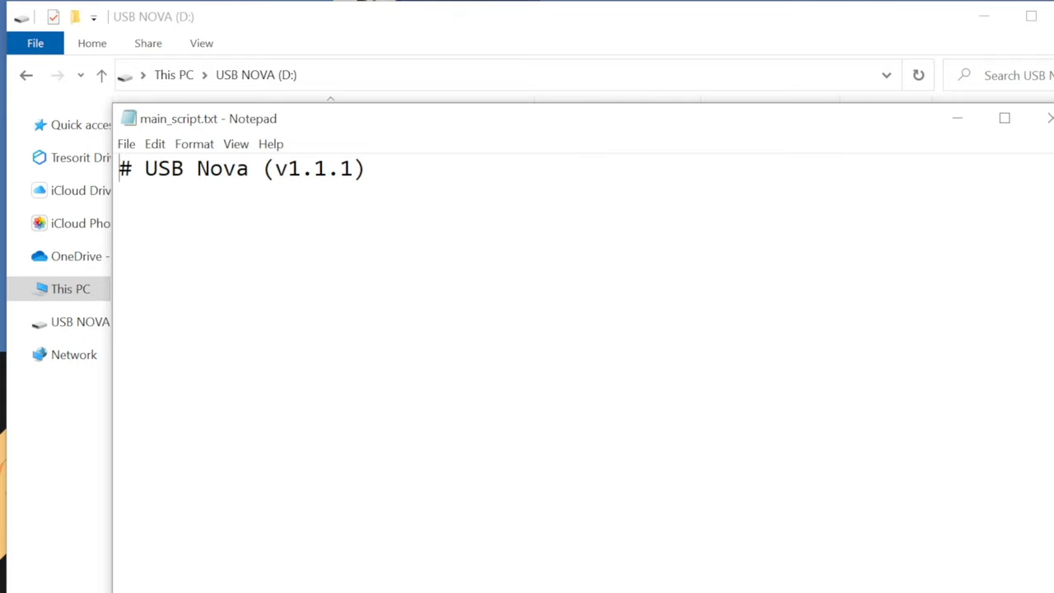
Add GUI r, DELAY 100 and STRING Hello World to the script and save it
text(GUI r)
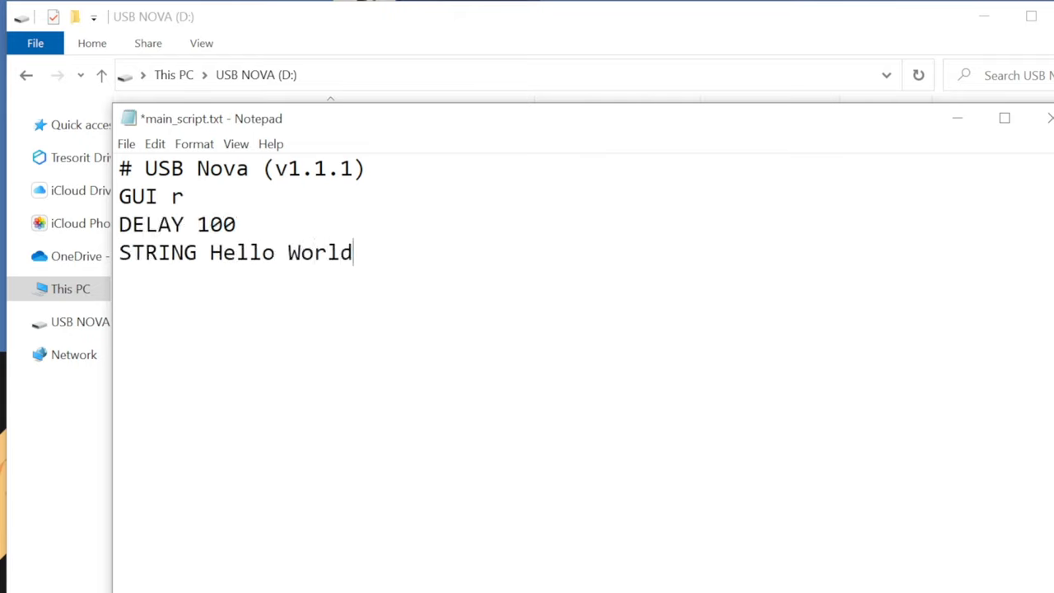
key(ctrl+s)
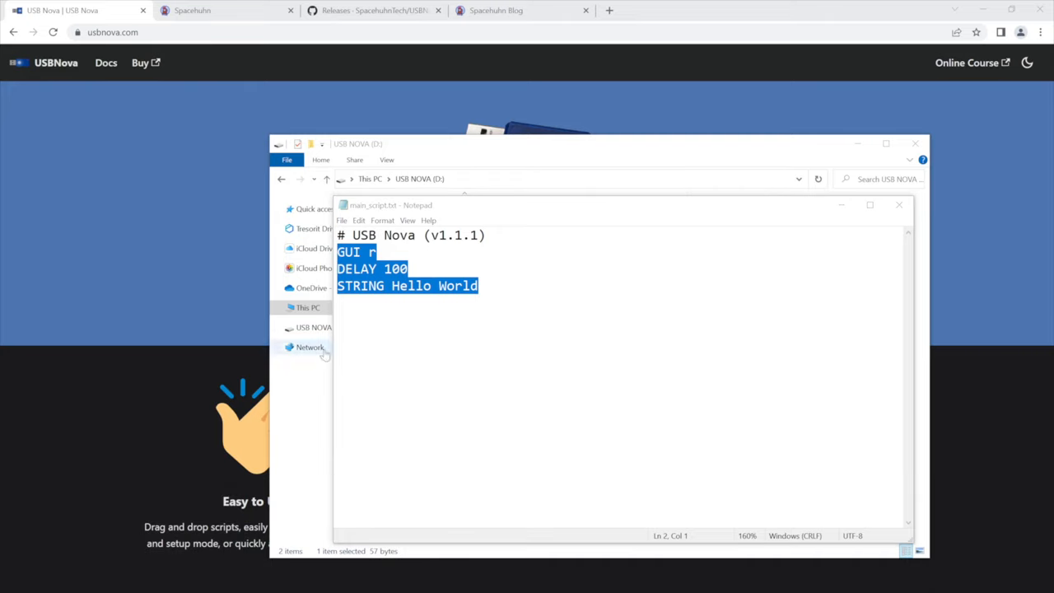
Close Notepad, returning to the USB NOVA drive listing in File Explorer
click(479, 287)
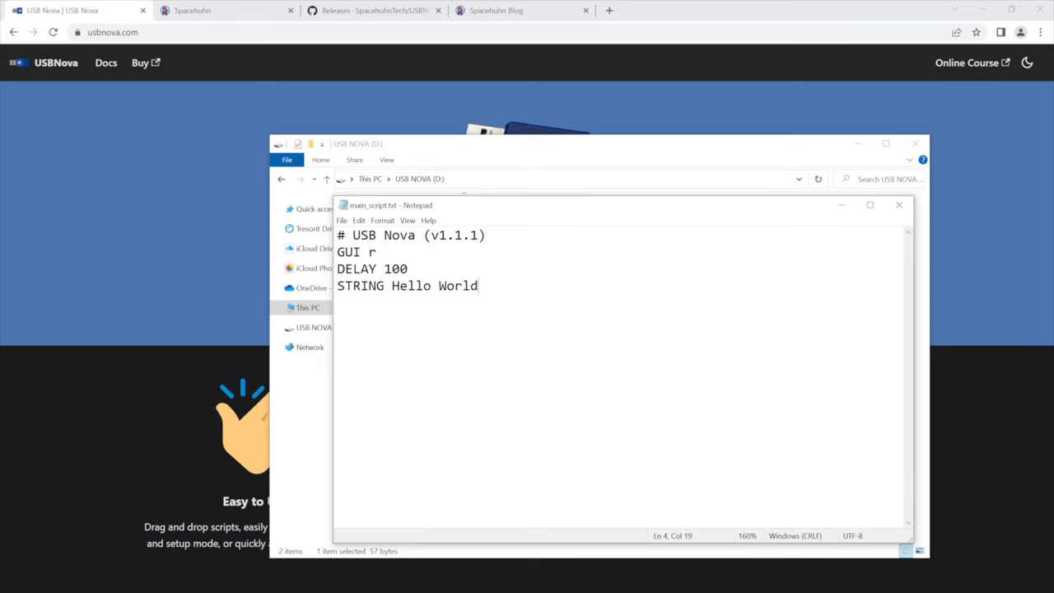
click(899, 204)
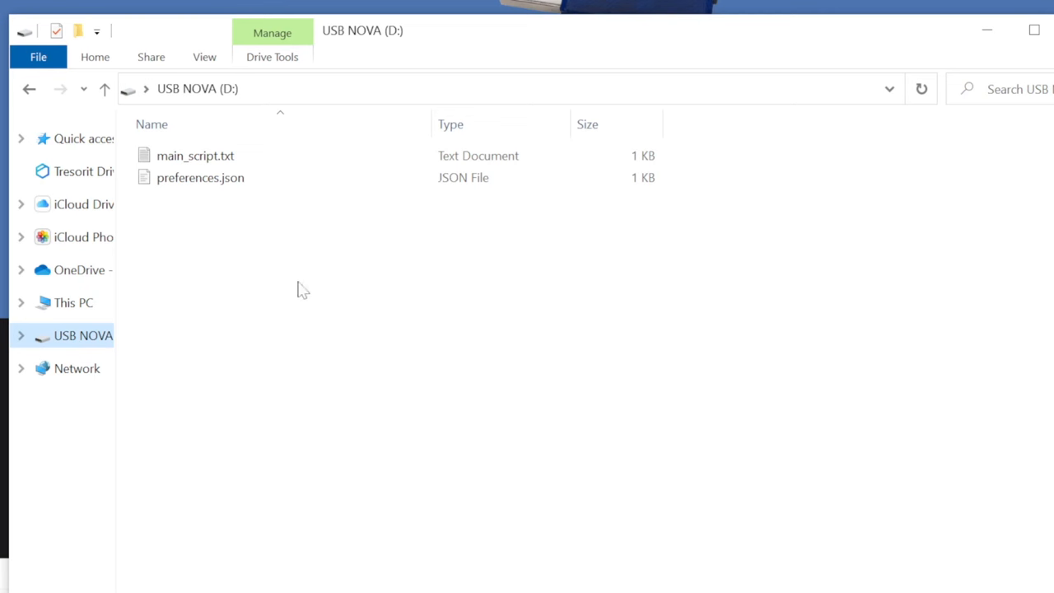
mouse_move(214, 204)
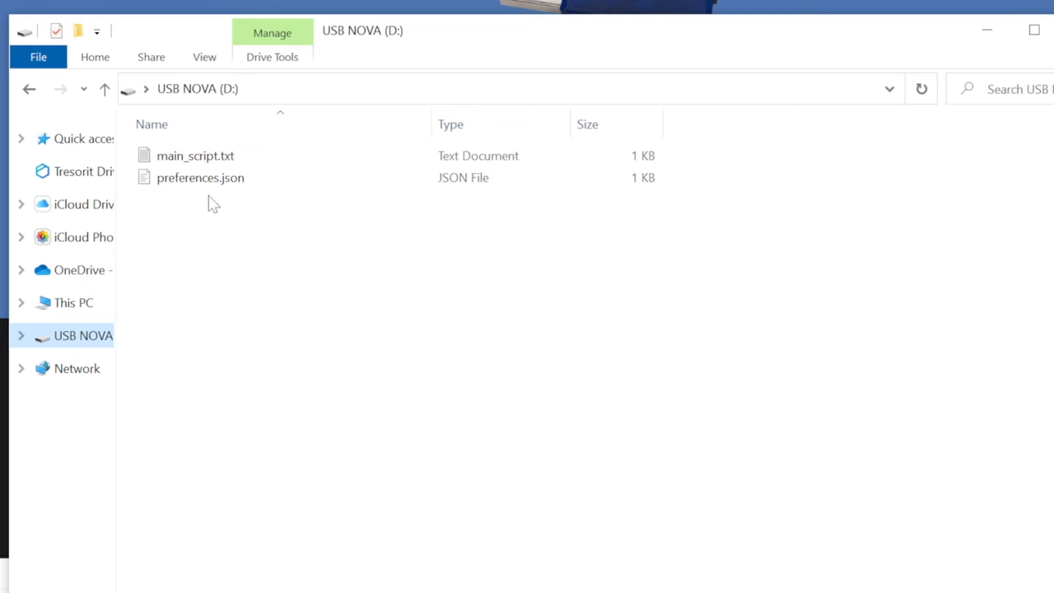
mouse_move(201, 178)
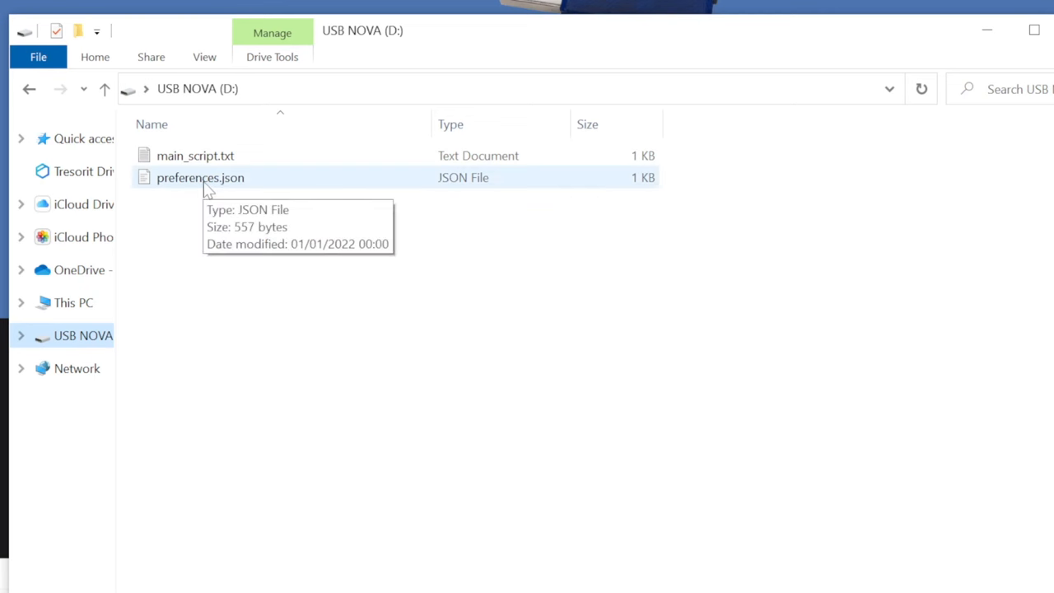
Open preferences.json from the drive in Visual Studio Code to view default_layout US
double_click(201, 178)
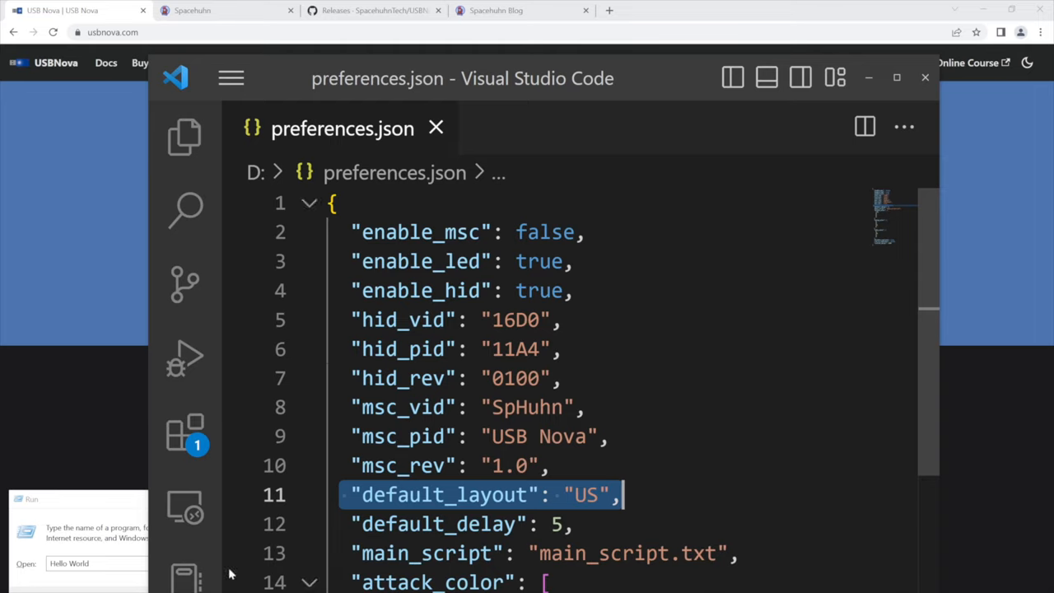
mouse_move(1018, 283)
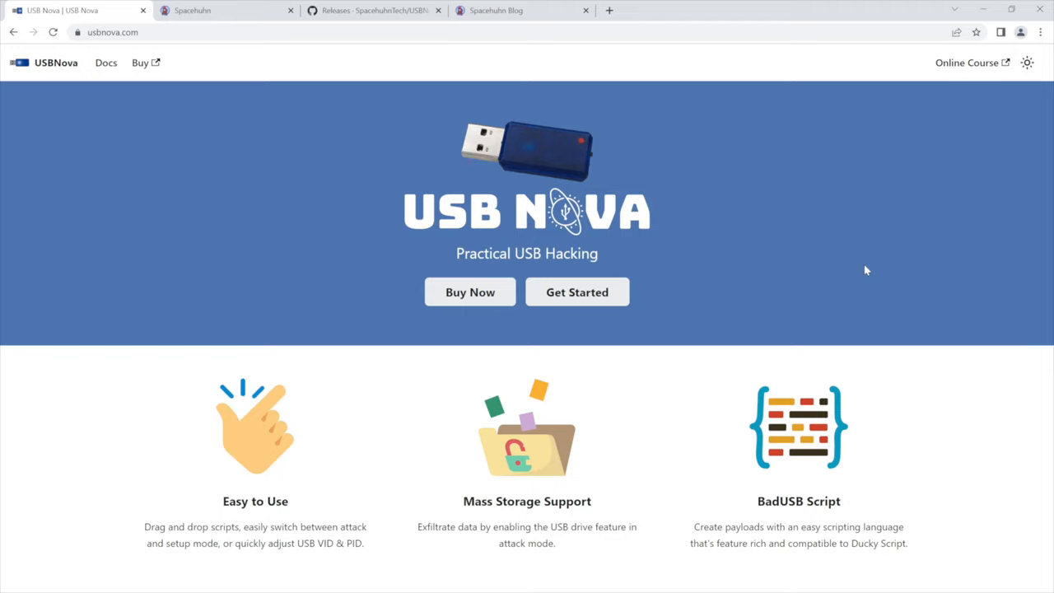
mouse_move(577, 293)
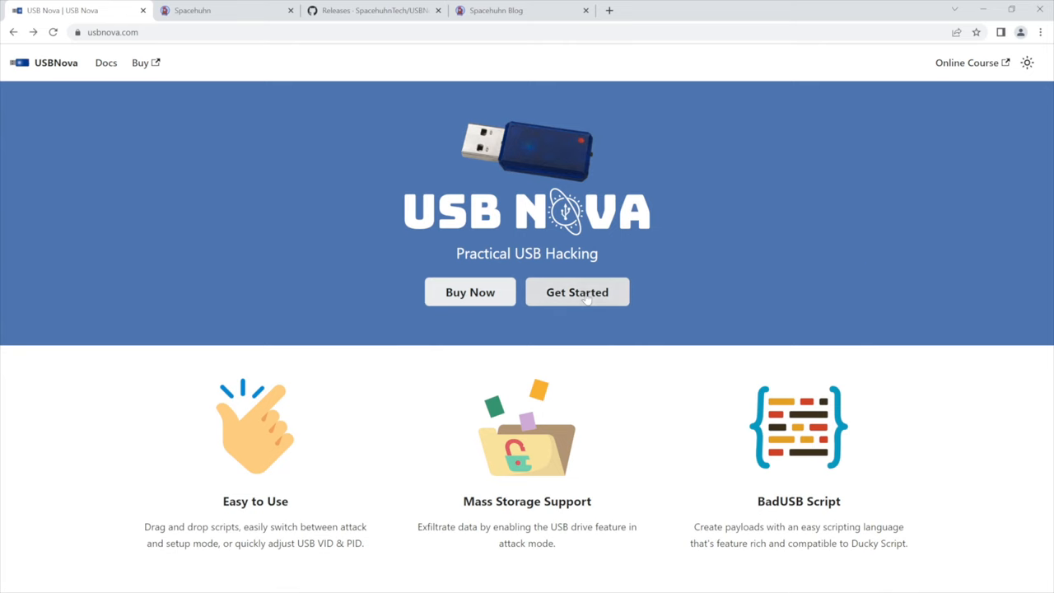
Enter the docs via Get Started, switch to dark theme, read About and go to How it works
click(576, 293)
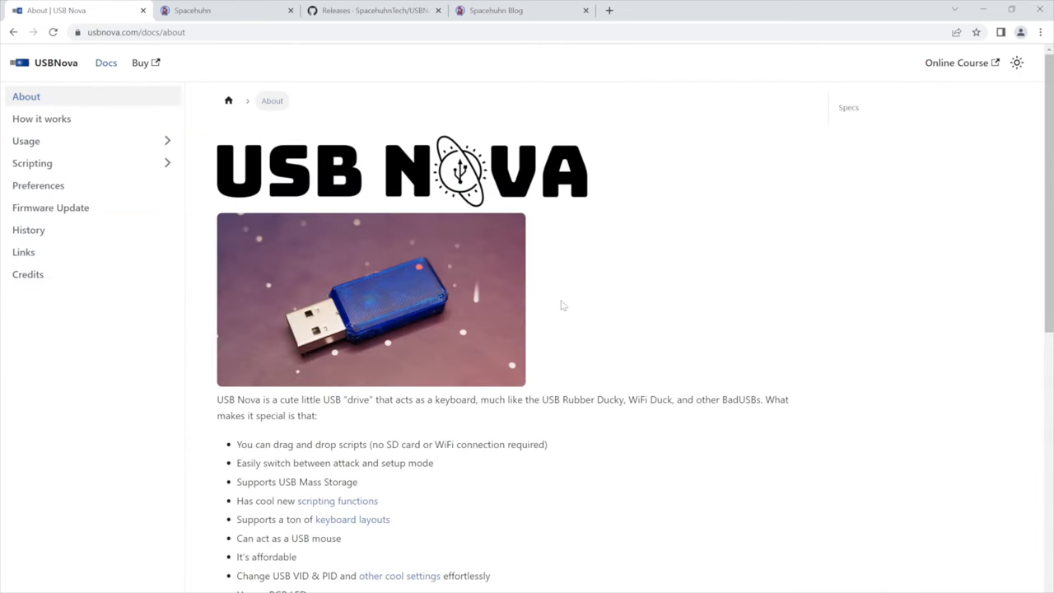
click(1016, 62)
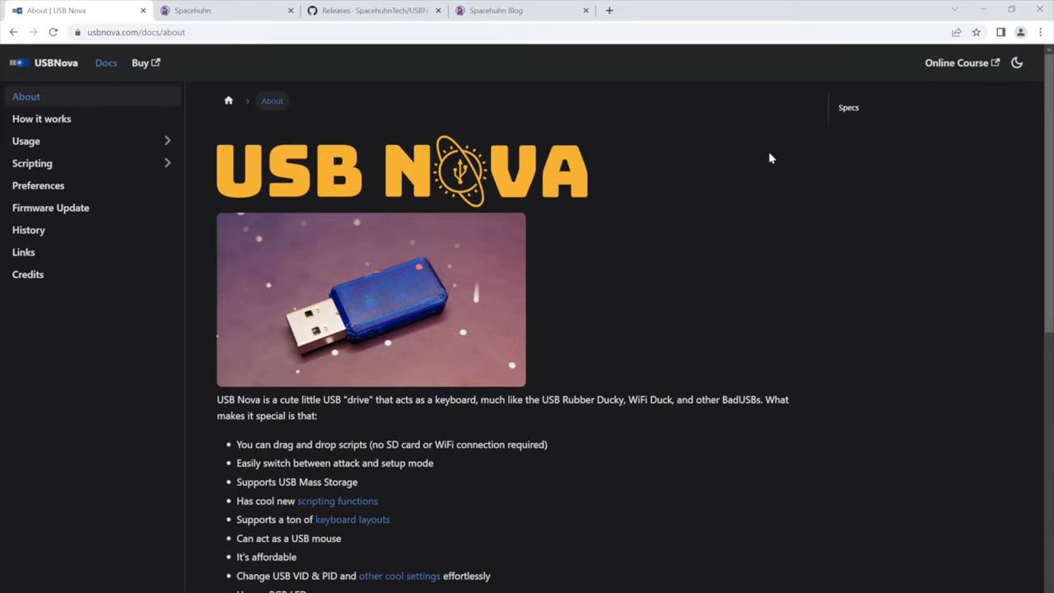
mouse_move(749, 171)
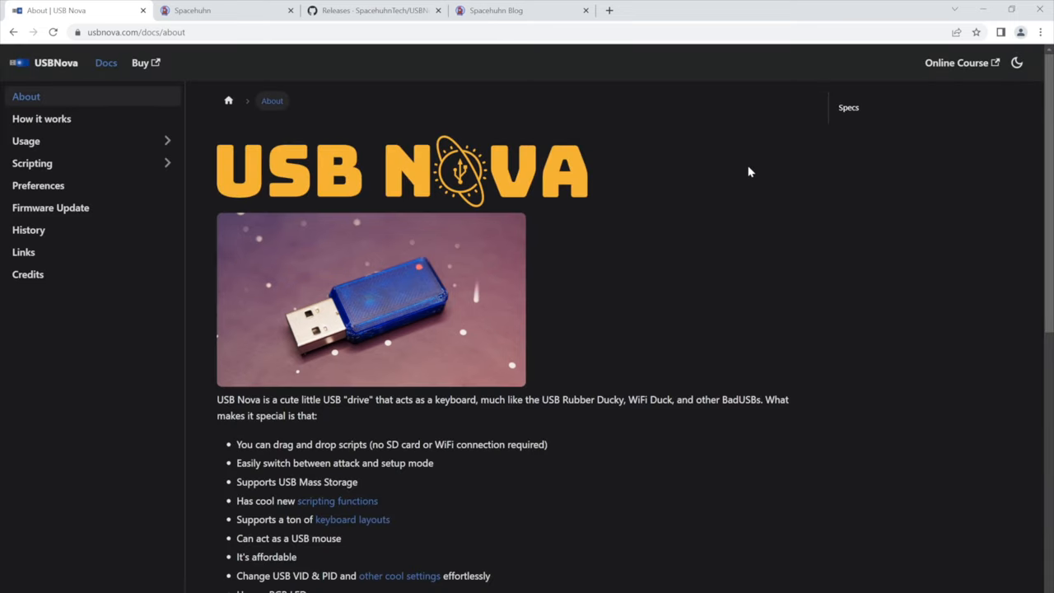
scroll(down, 3)
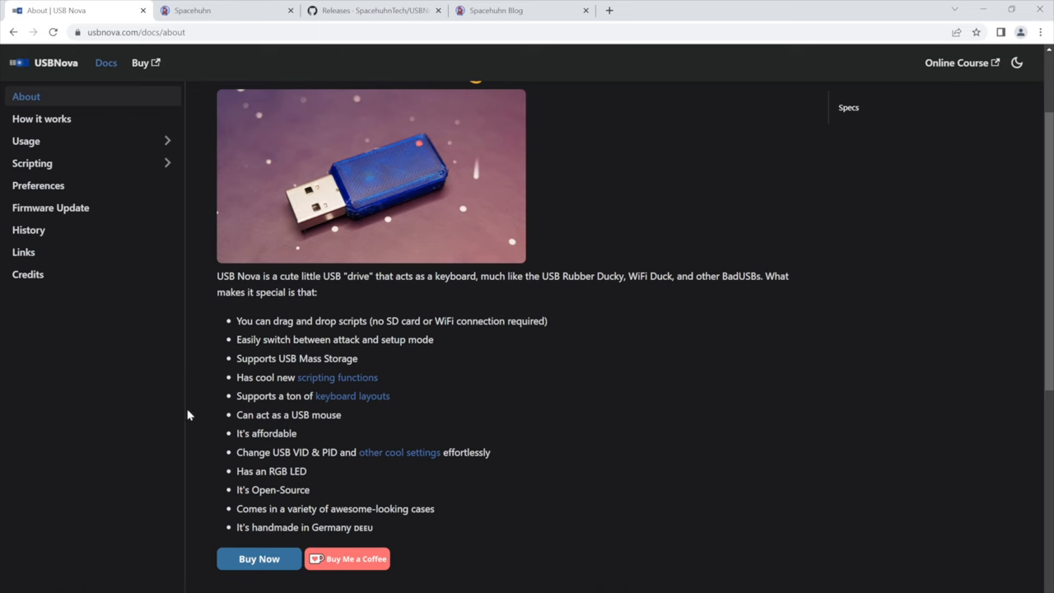
scroll(down, 3)
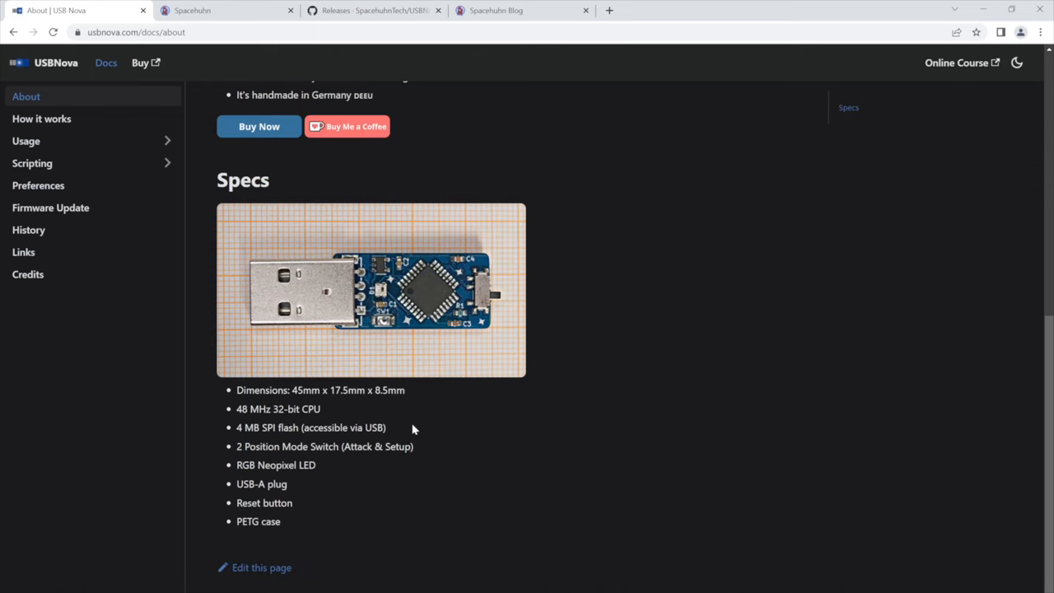
click(41, 118)
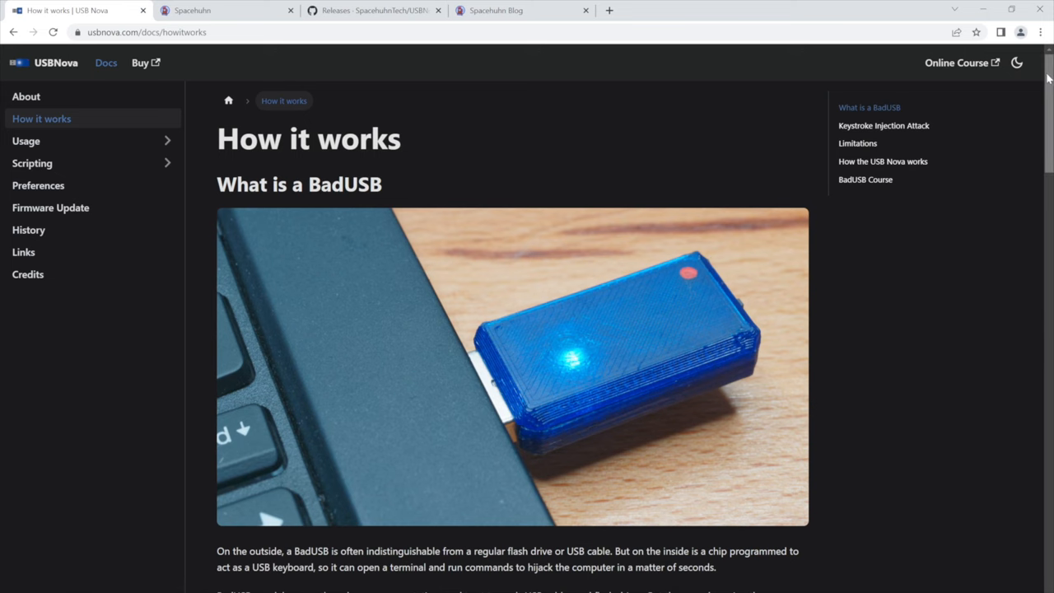
Browse the Usage guides: Basics, Change Keyboard Layout and Prevent Keyboard Setup Assistant
click(26, 141)
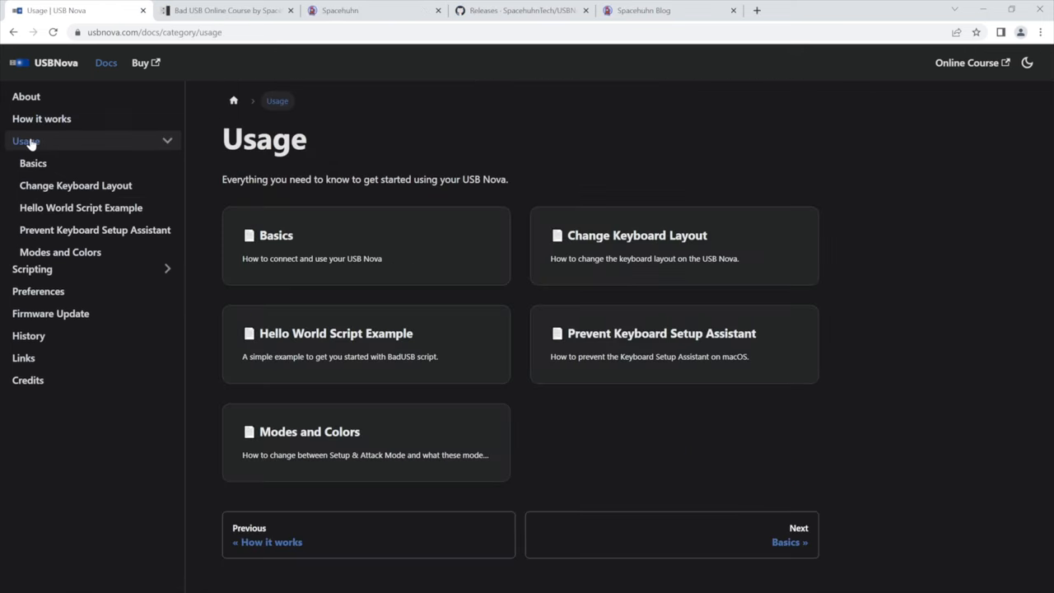
click(33, 163)
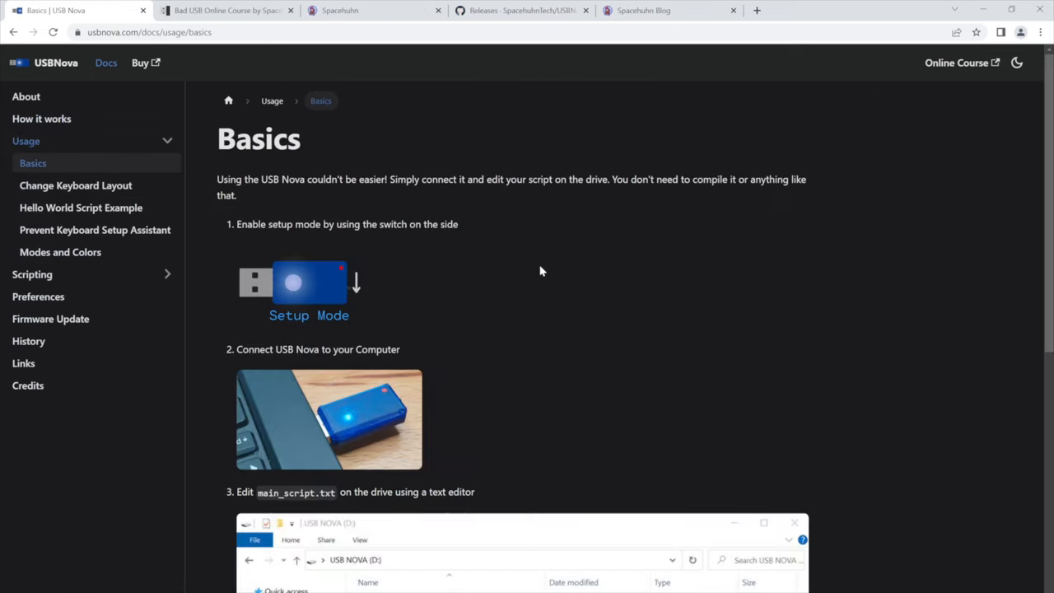
scroll(down, 3)
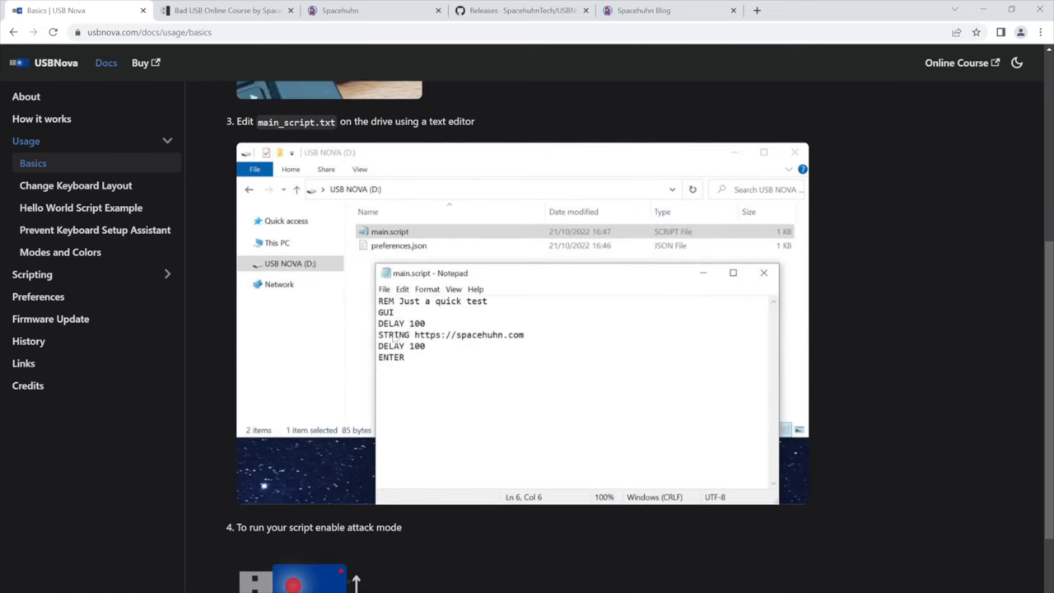
click(76, 184)
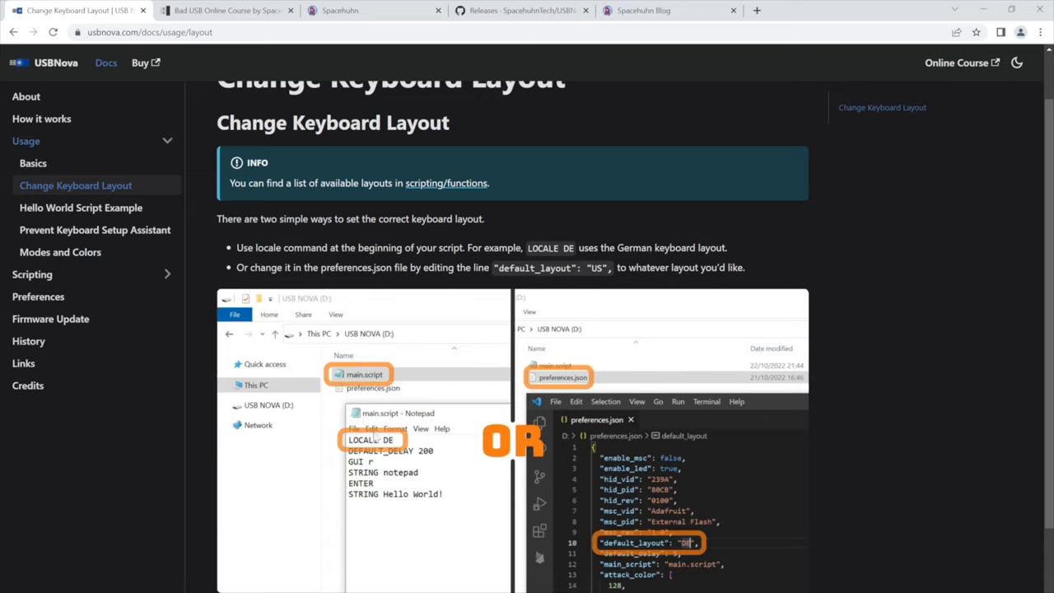
mouse_move(669, 540)
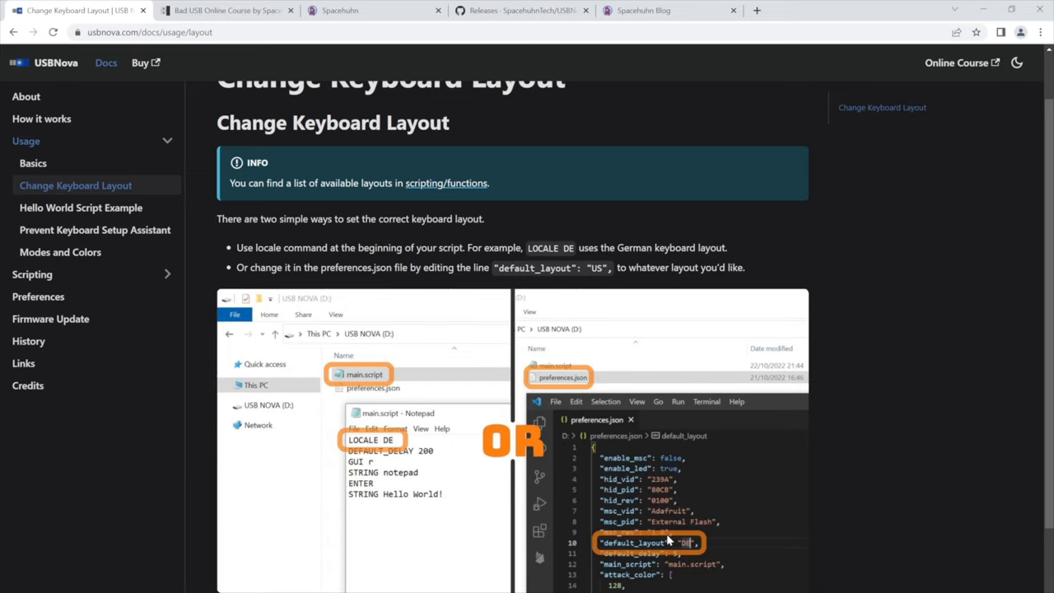
click(95, 230)
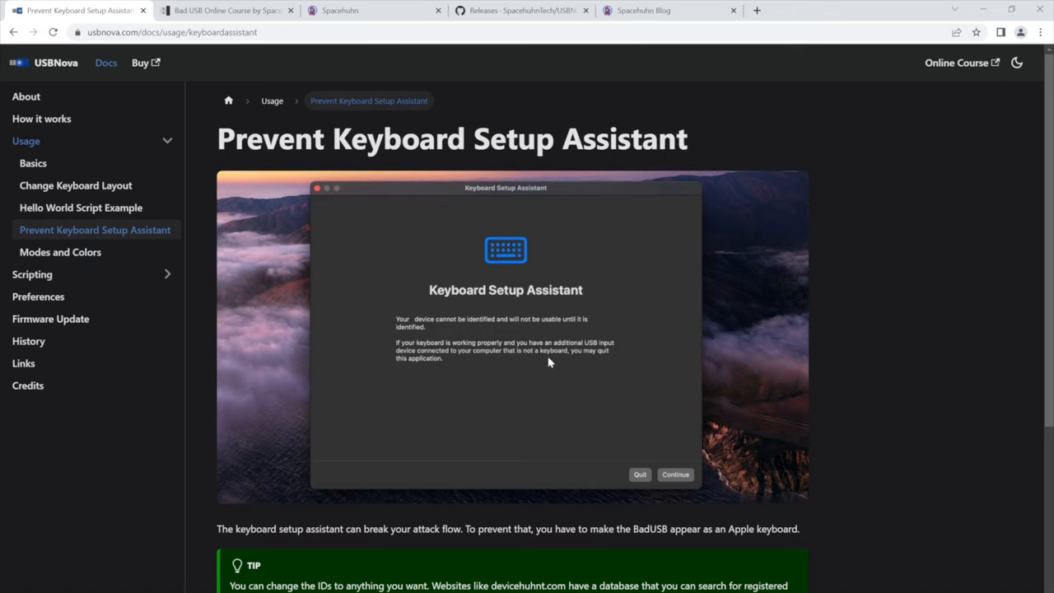
scroll(down, 3)
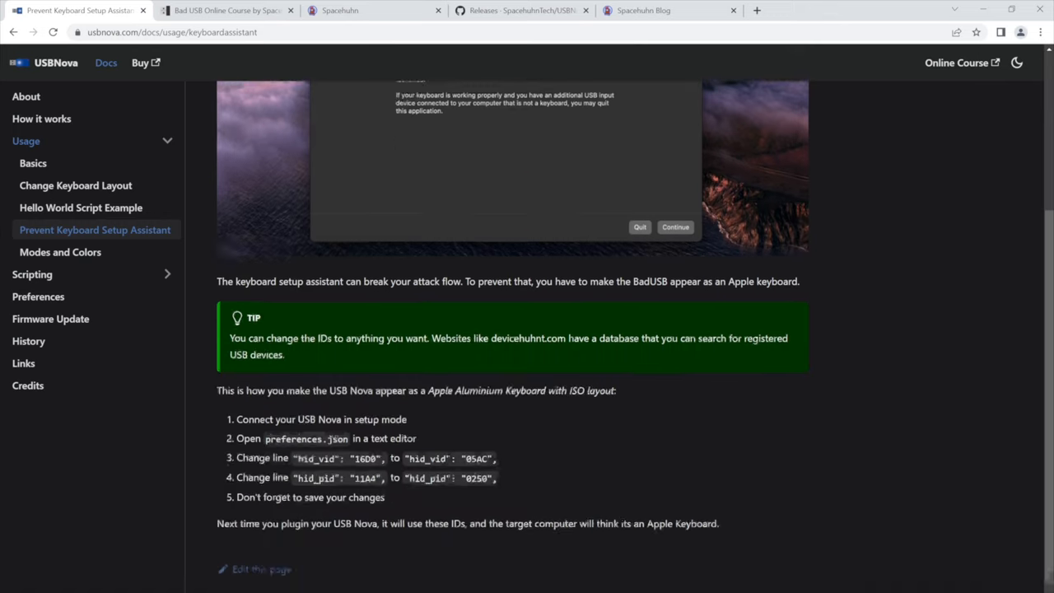
scroll(down, 3)
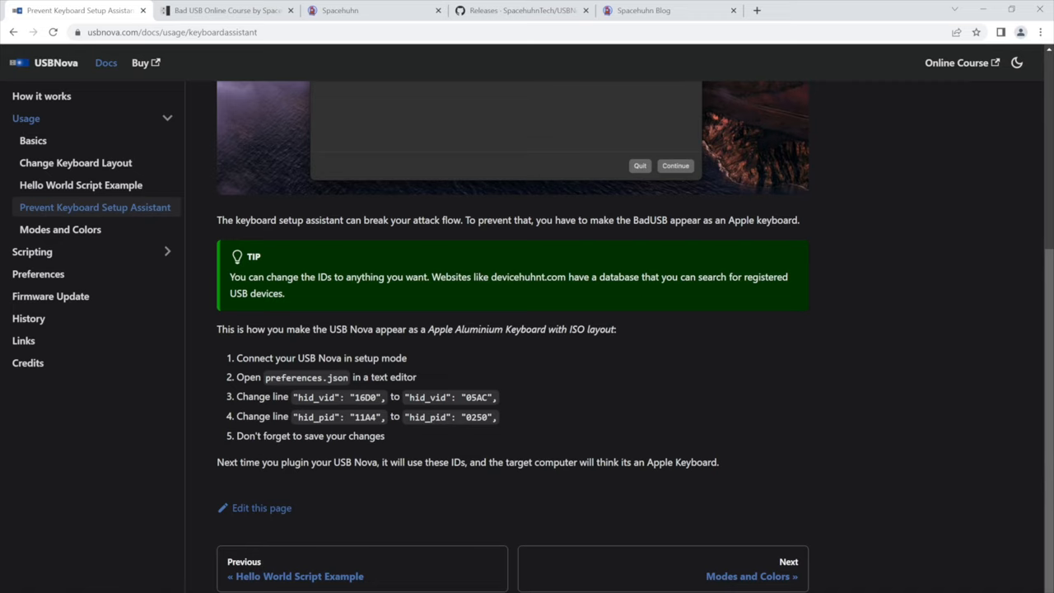
scroll(up, 3)
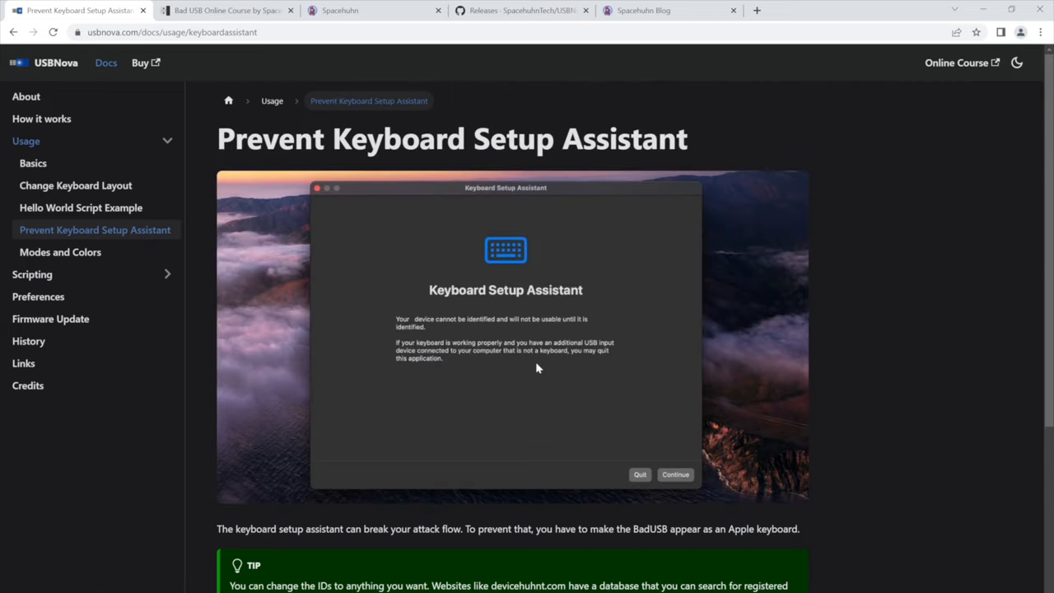
mouse_move(523, 328)
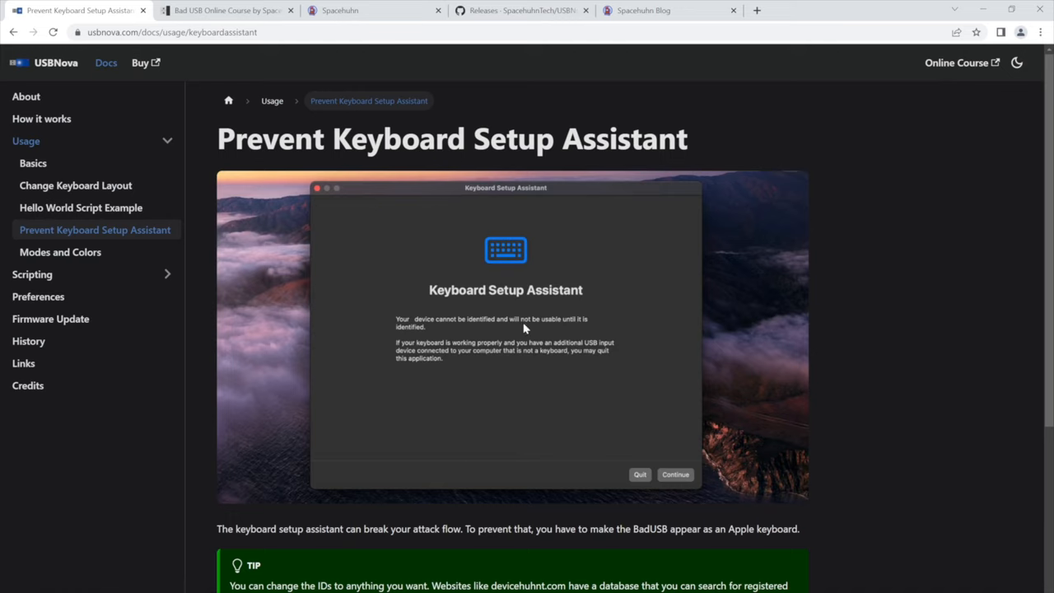
mouse_move(503, 266)
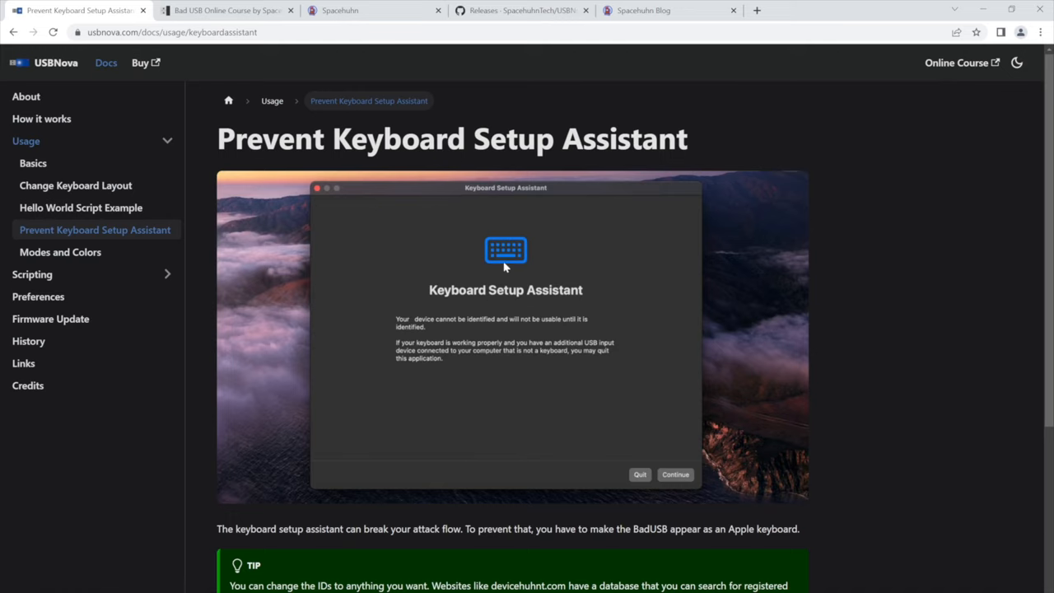
Go to the Modes and Colors page explaining setup/attack modes and LED colours
click(59, 252)
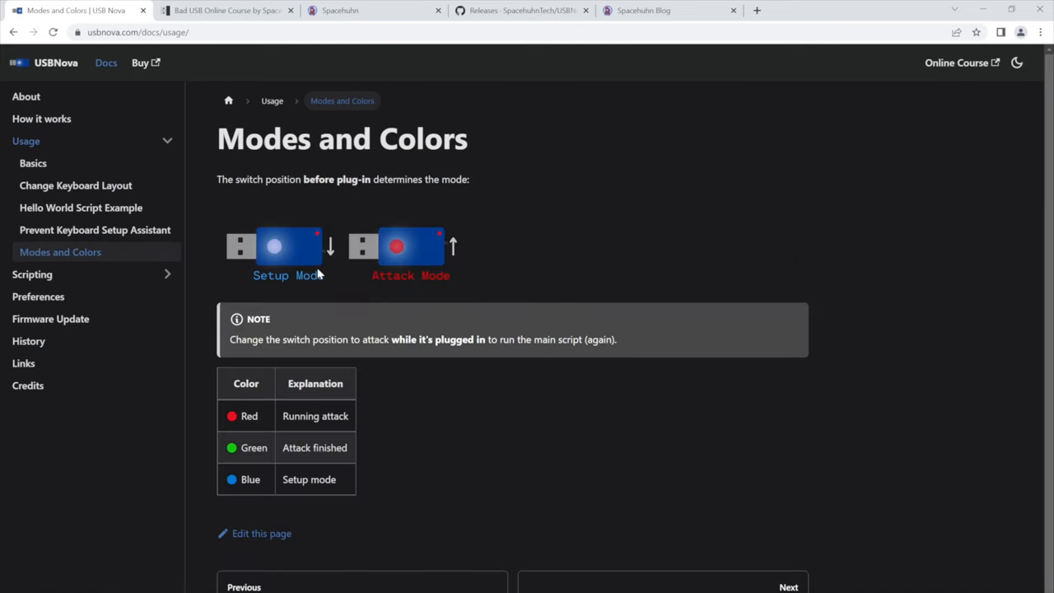
mouse_move(452, 246)
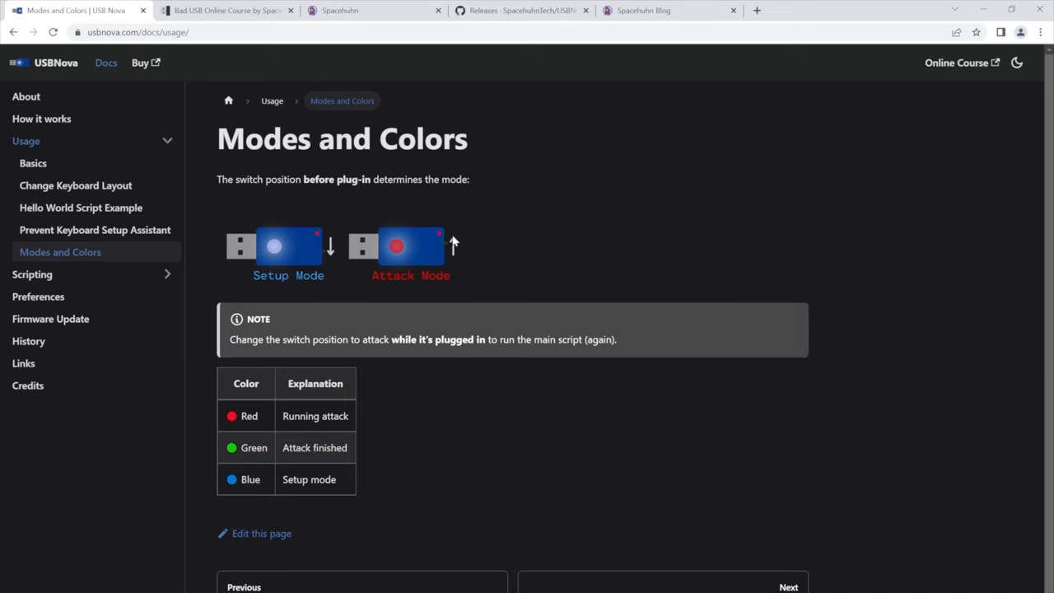
Read the Scripting Functions page through Keyboard Layout, Comments, Large Strings, Loops and Imports
click(33, 273)
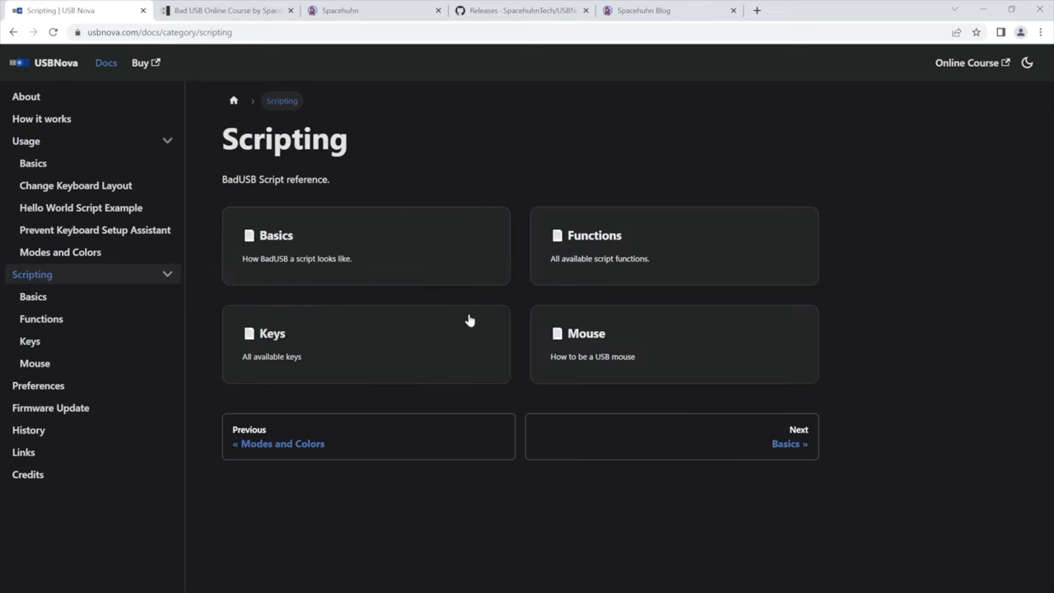
mouse_move(378, 261)
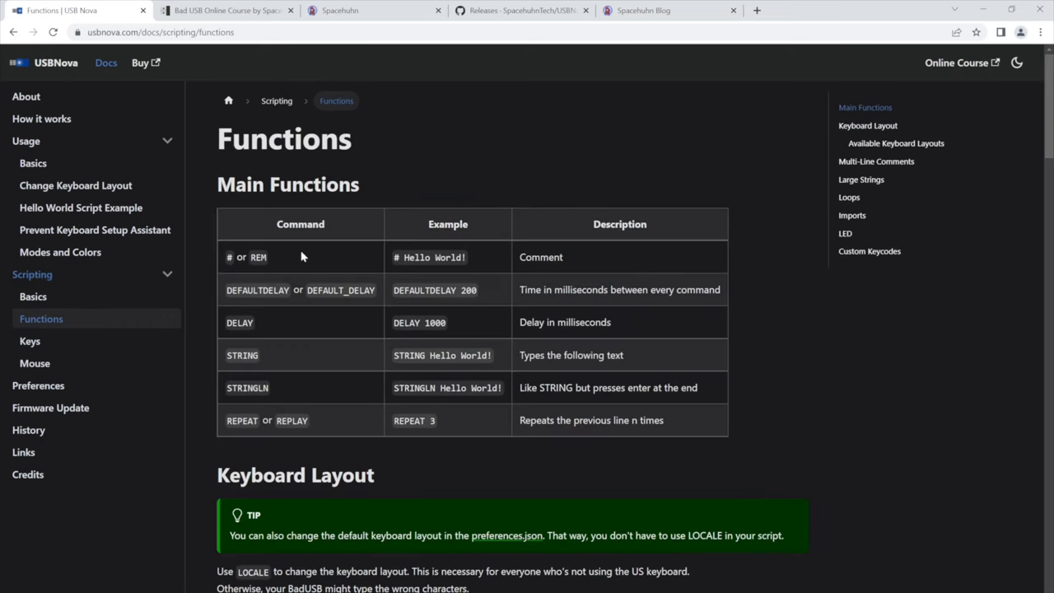
mouse_move(358, 388)
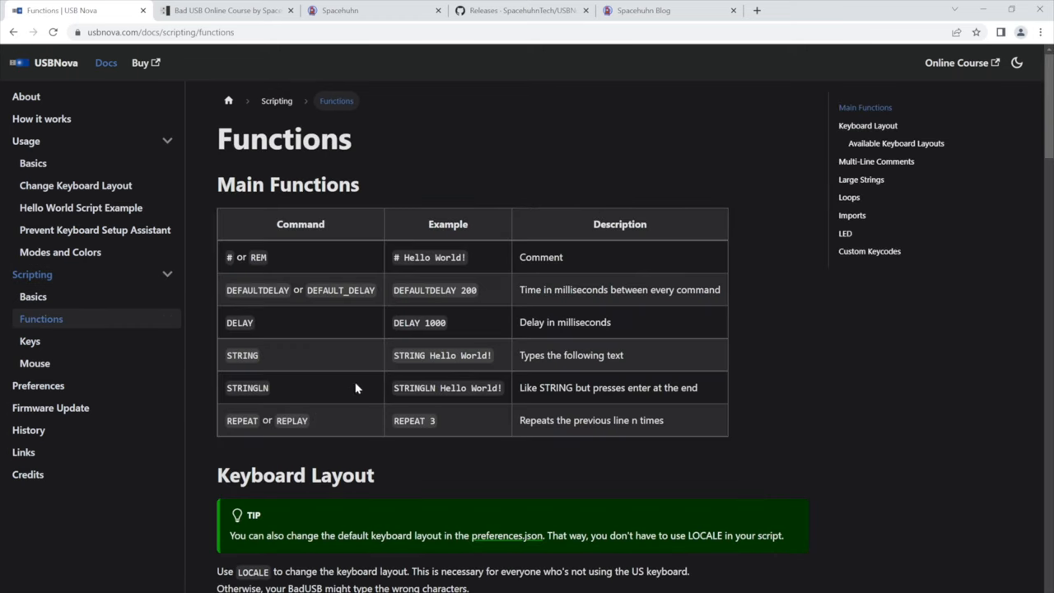
mouse_move(352, 402)
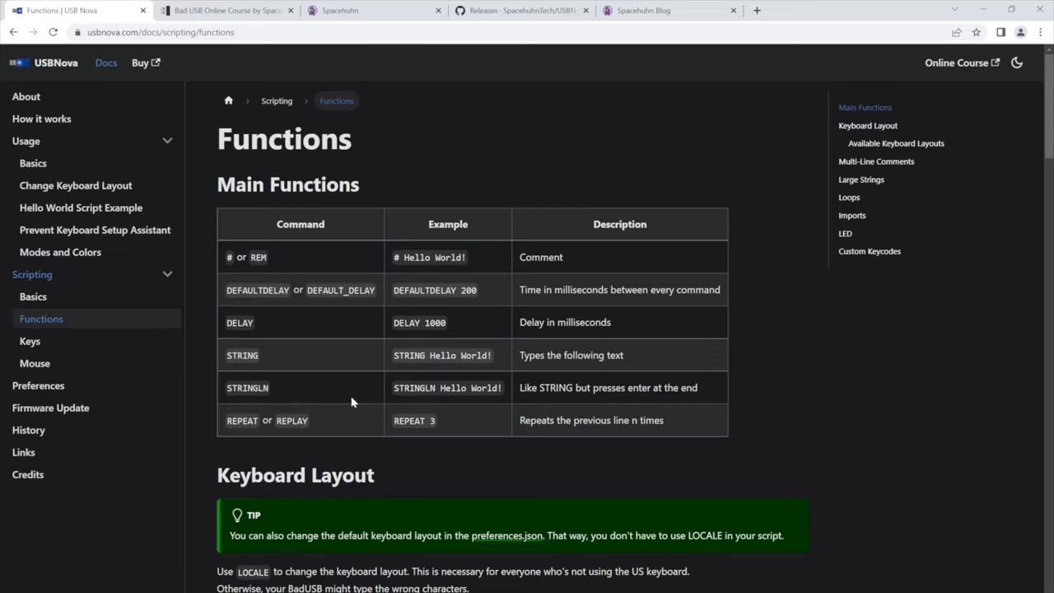
mouse_move(352, 388)
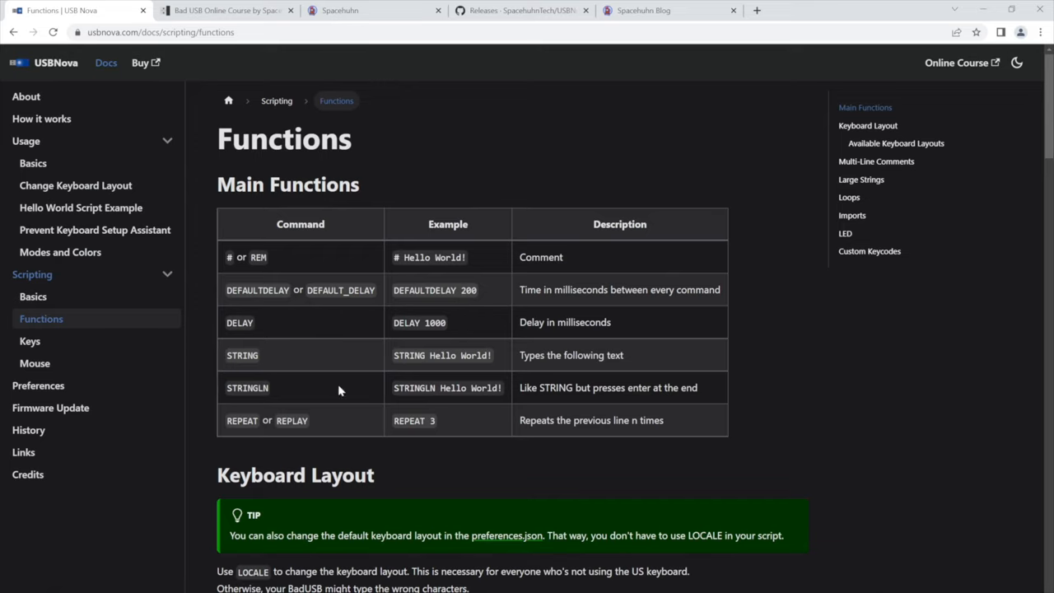
mouse_move(1049, 73)
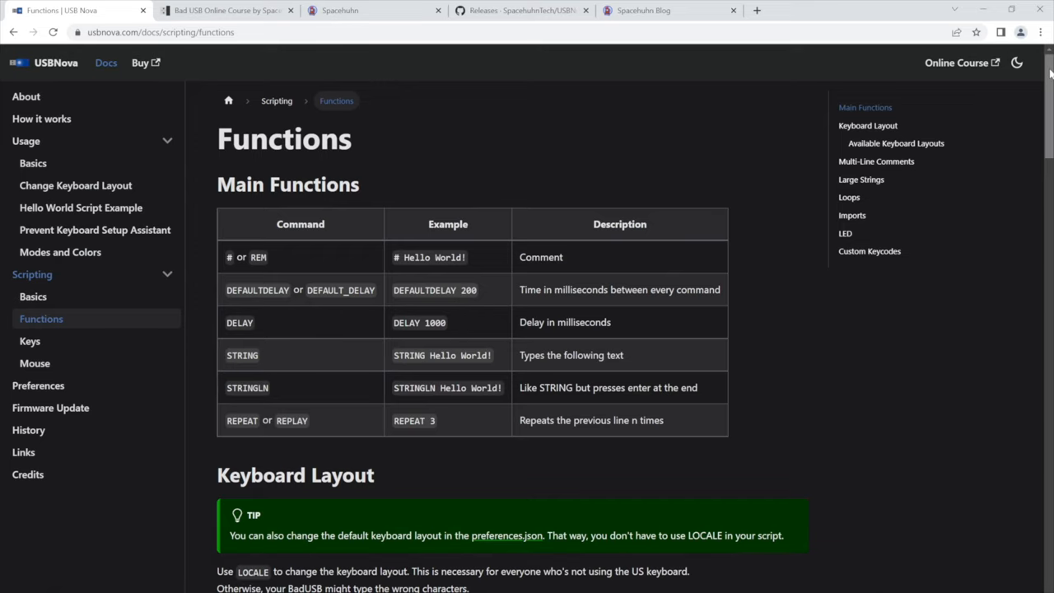
scroll(down, 3)
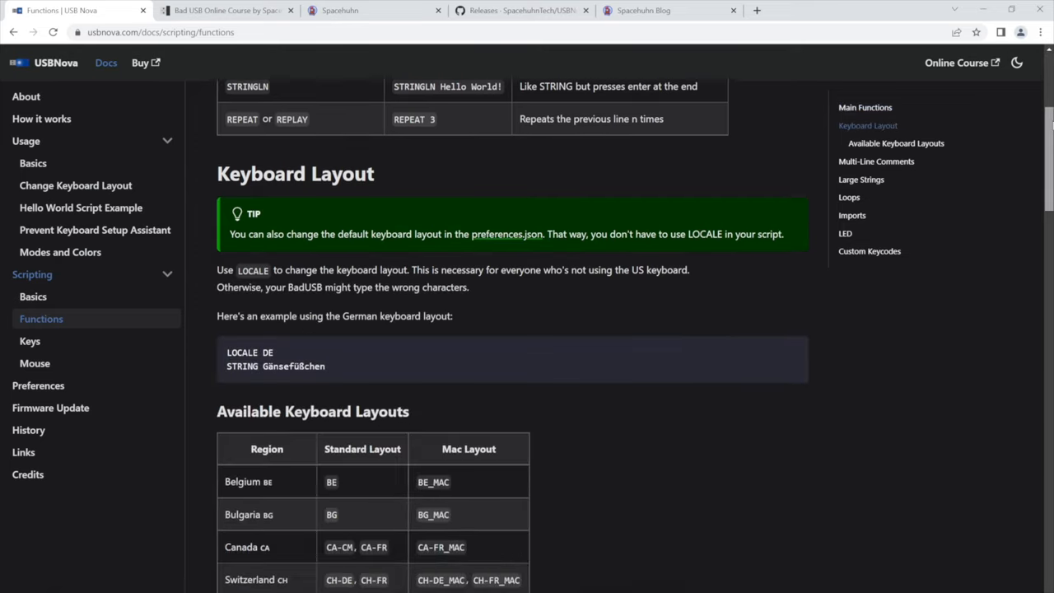
scroll(down, 3)
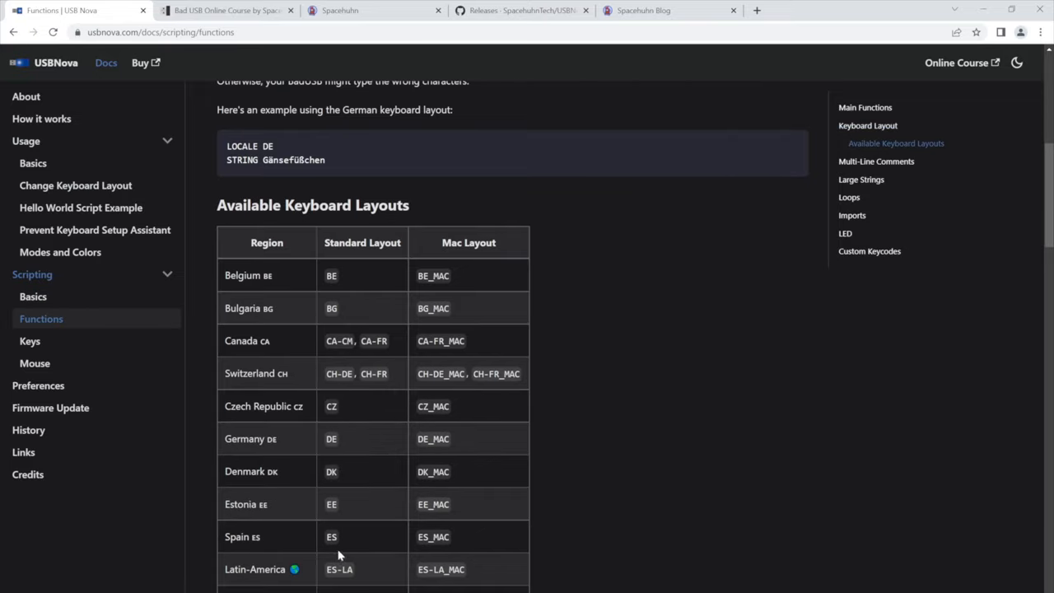
scroll(down, 3)
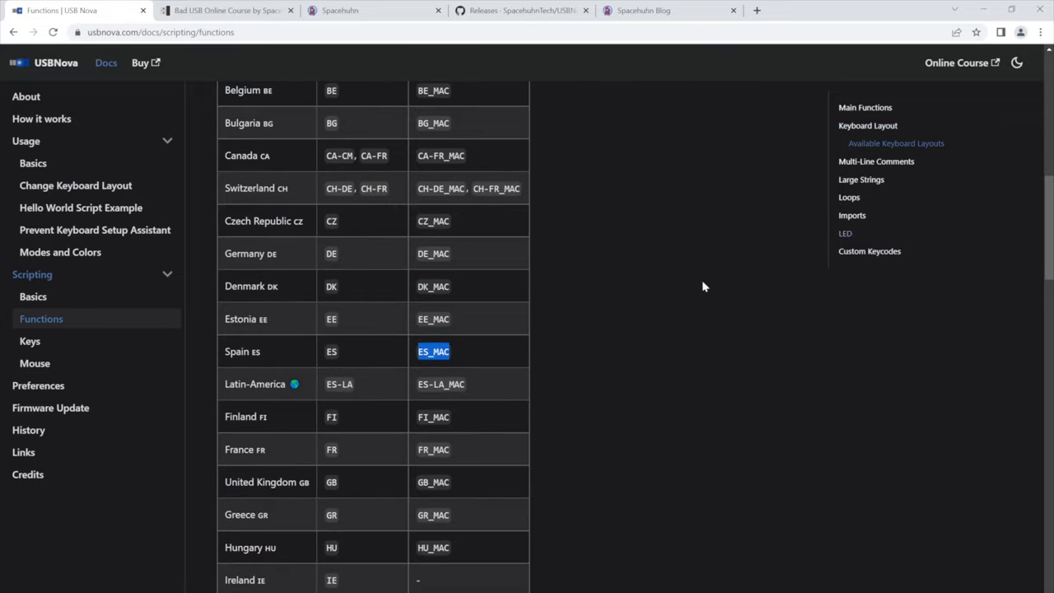
scroll(down, 3)
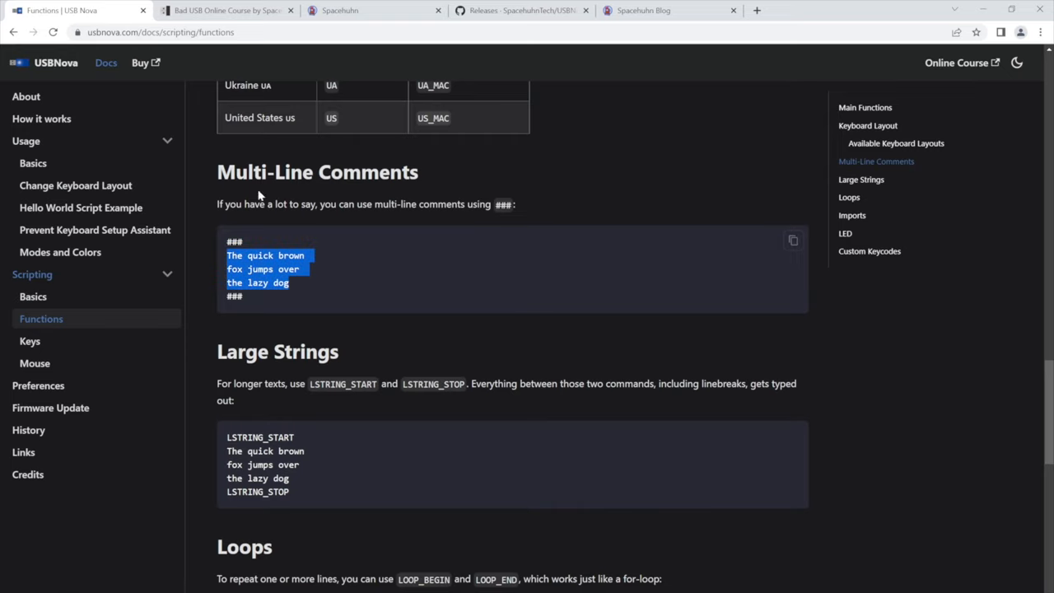
mouse_move(427, 366)
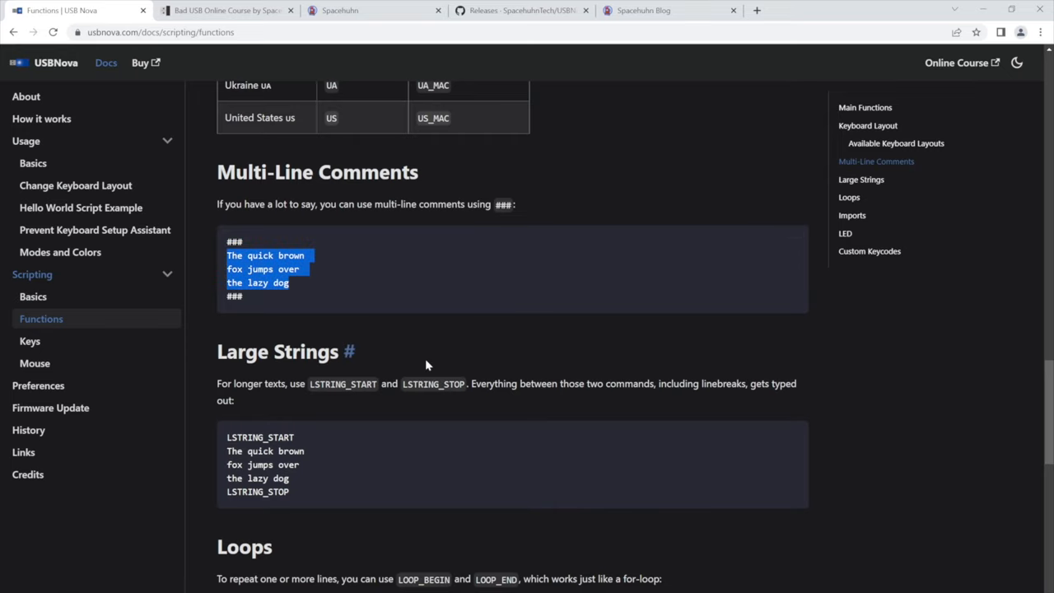
scroll(down, 3)
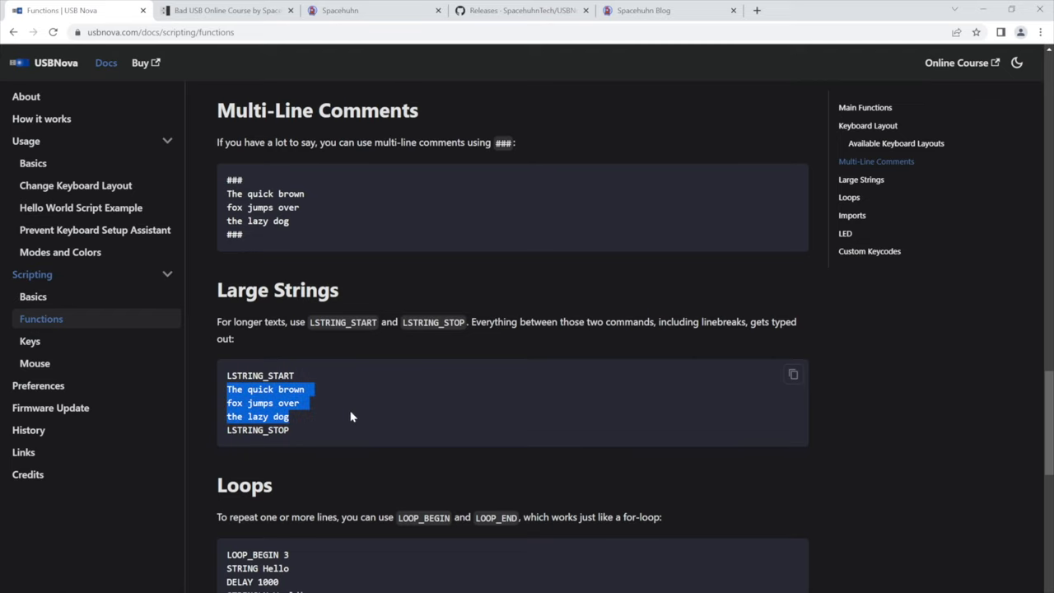
scroll(down, 3)
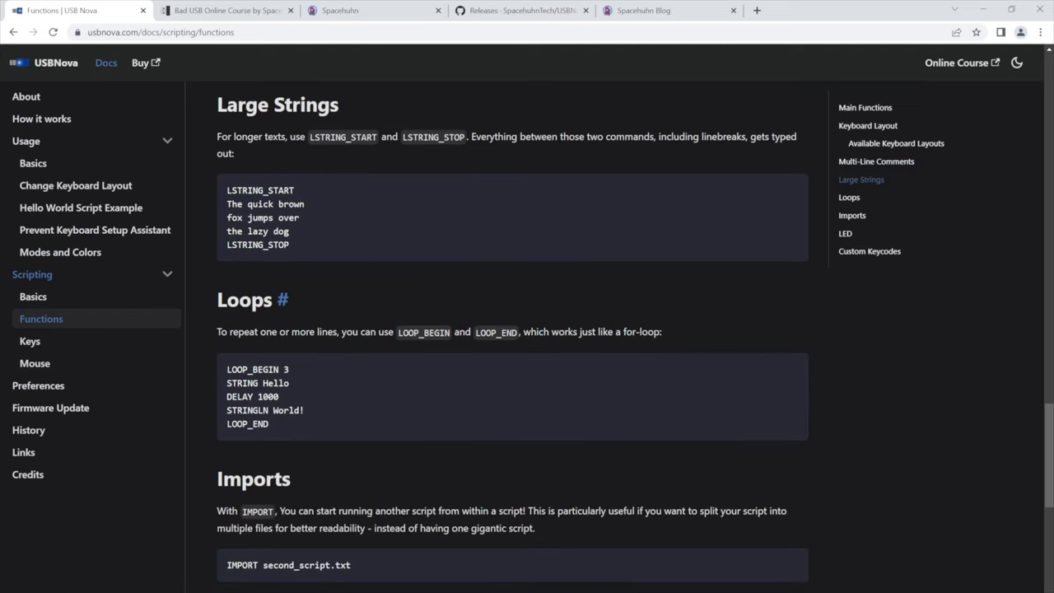
mouse_move(231, 382)
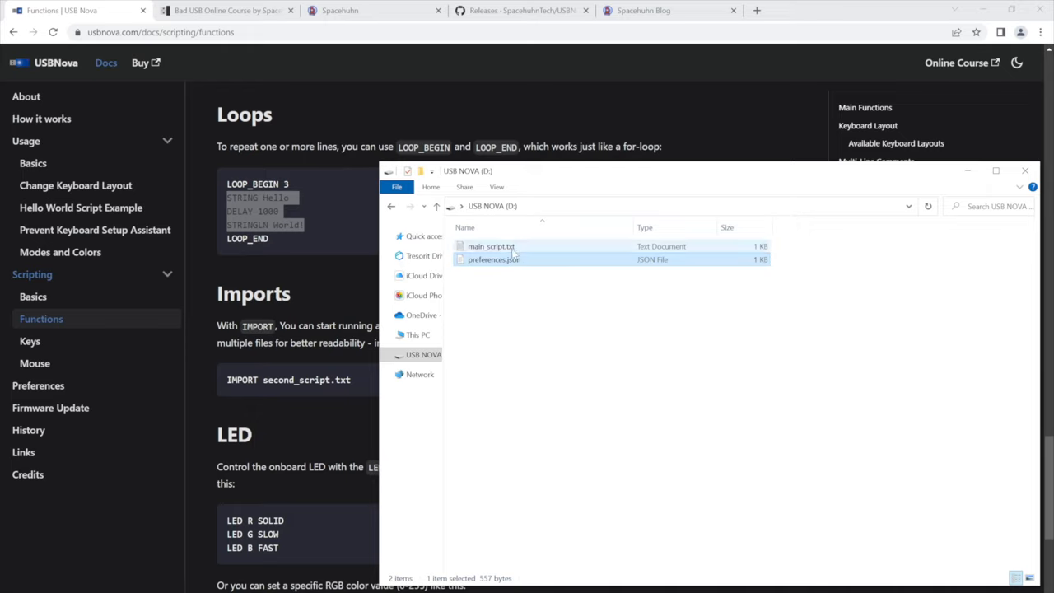
Replace main_script.txt's contents with IMPORT second.txt, then view second.txt
double_click(490, 247)
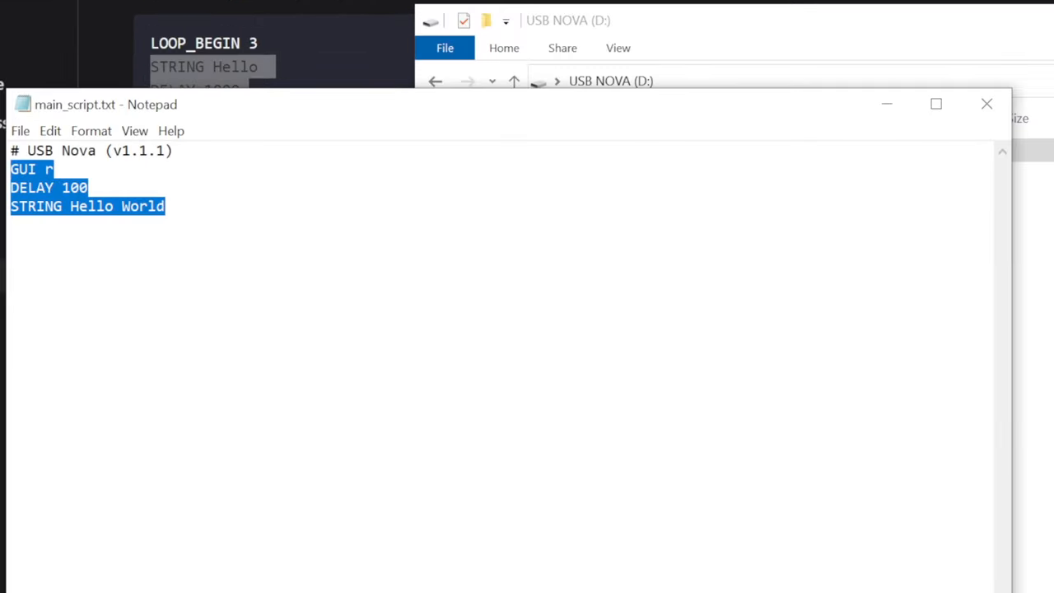
text(IMPORT second.txt)
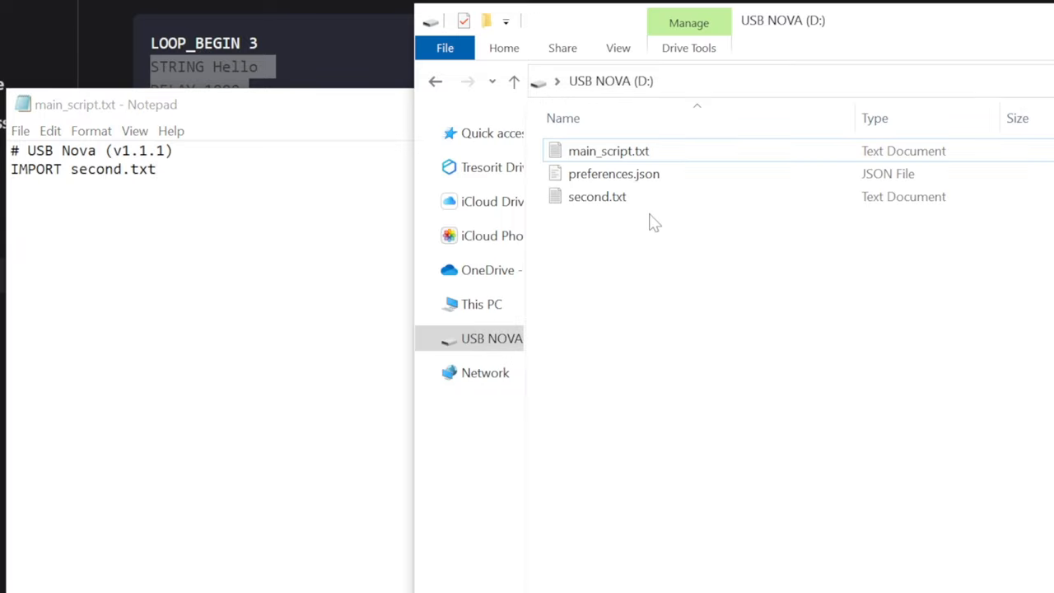
mouse_move(596, 196)
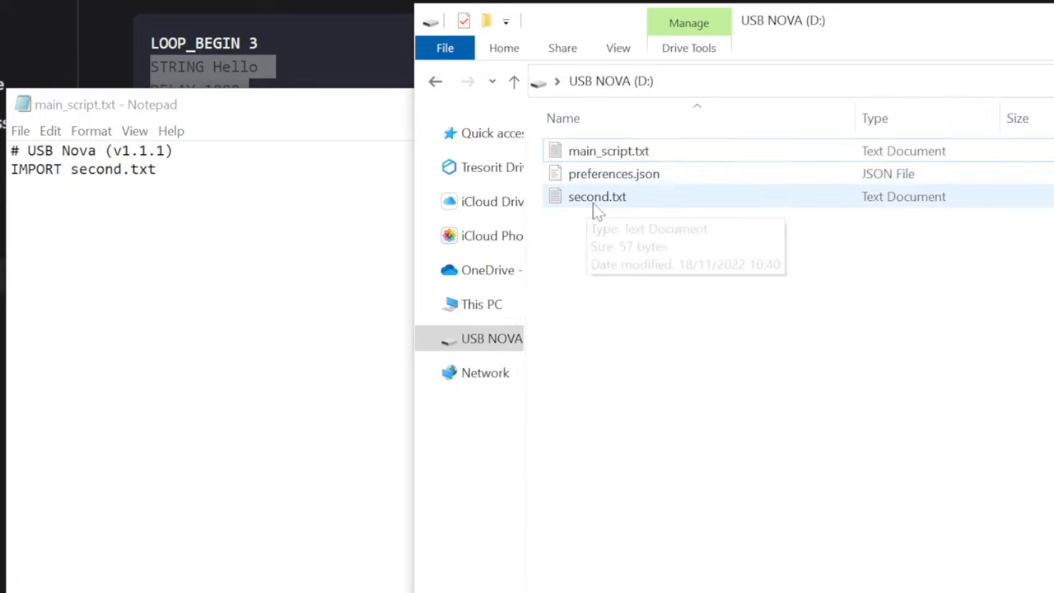
double_click(596, 196)
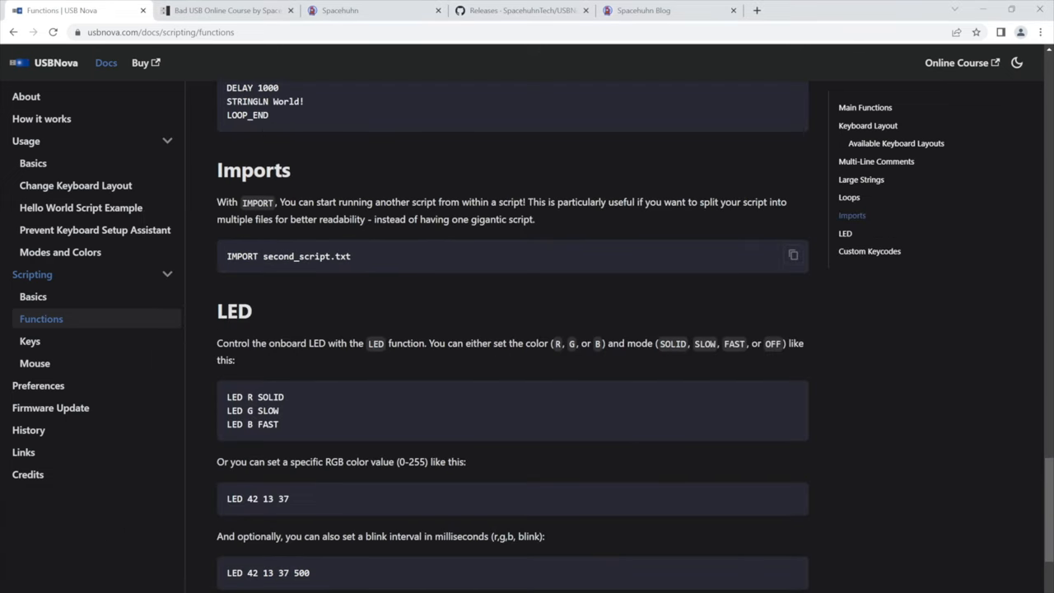
mouse_move(288, 311)
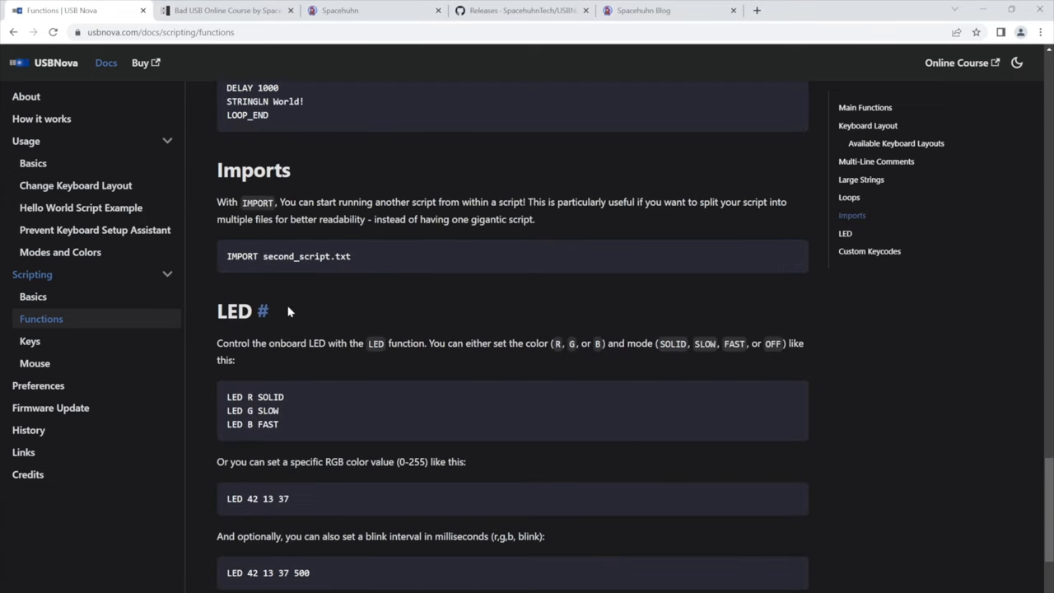
mouse_move(426, 304)
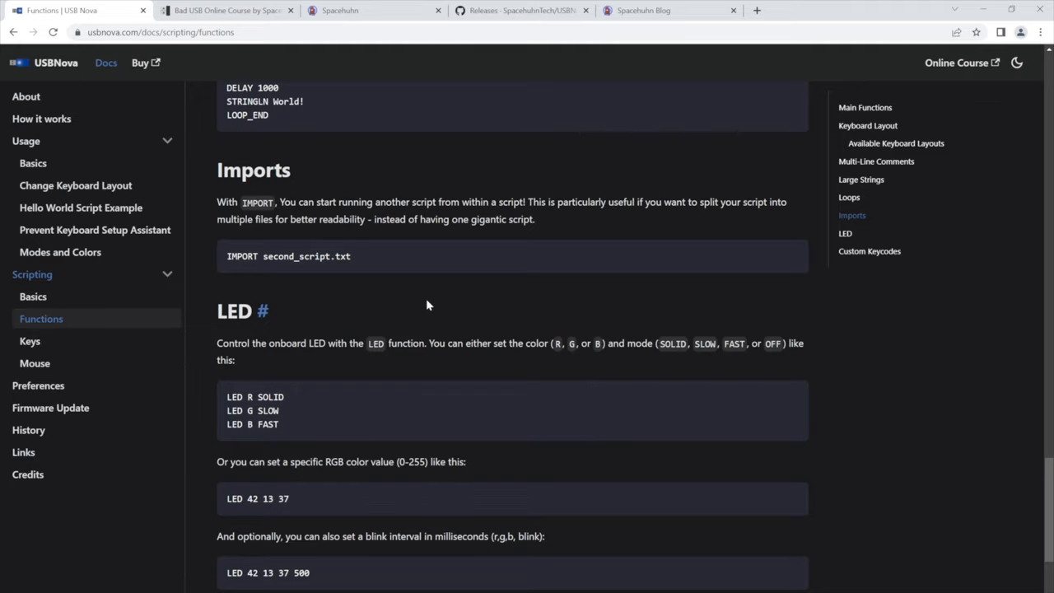
Scroll the Functions page past the LED blink example down to Custom Keycodes
scroll(down, 3)
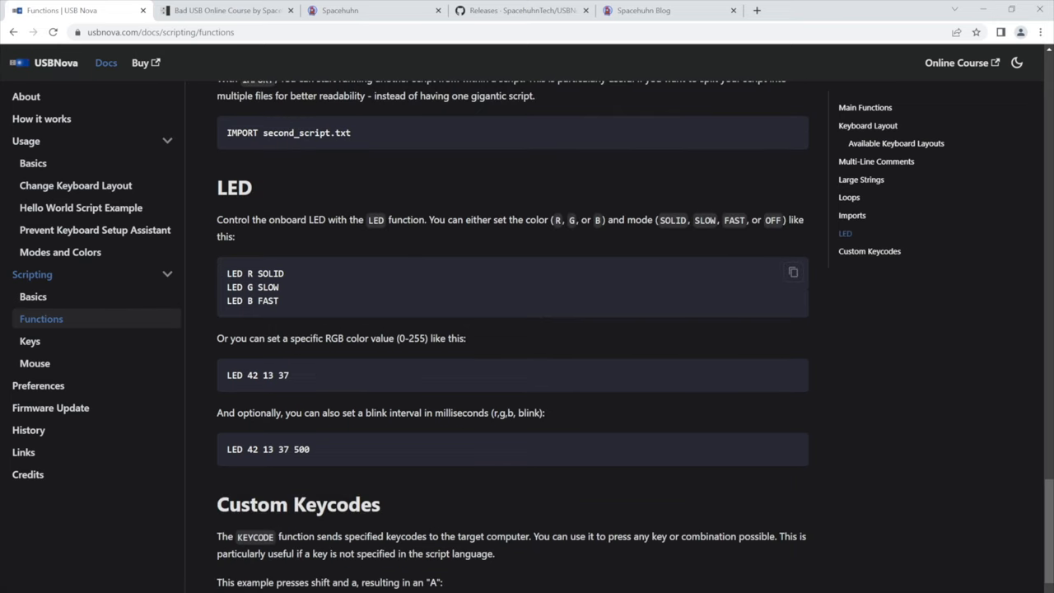
scroll(down, 3)
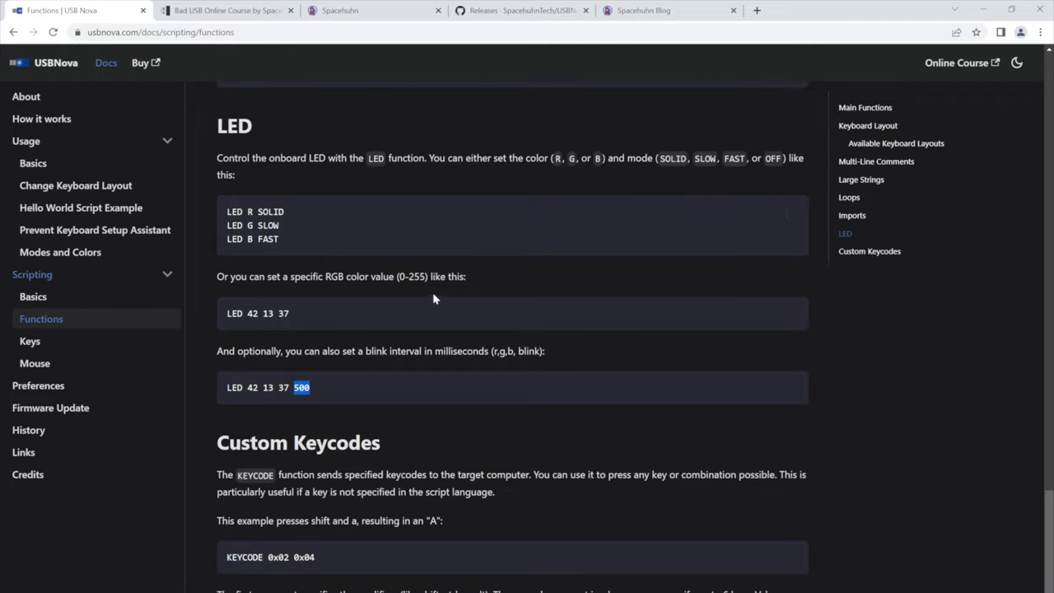
mouse_move(449, 326)
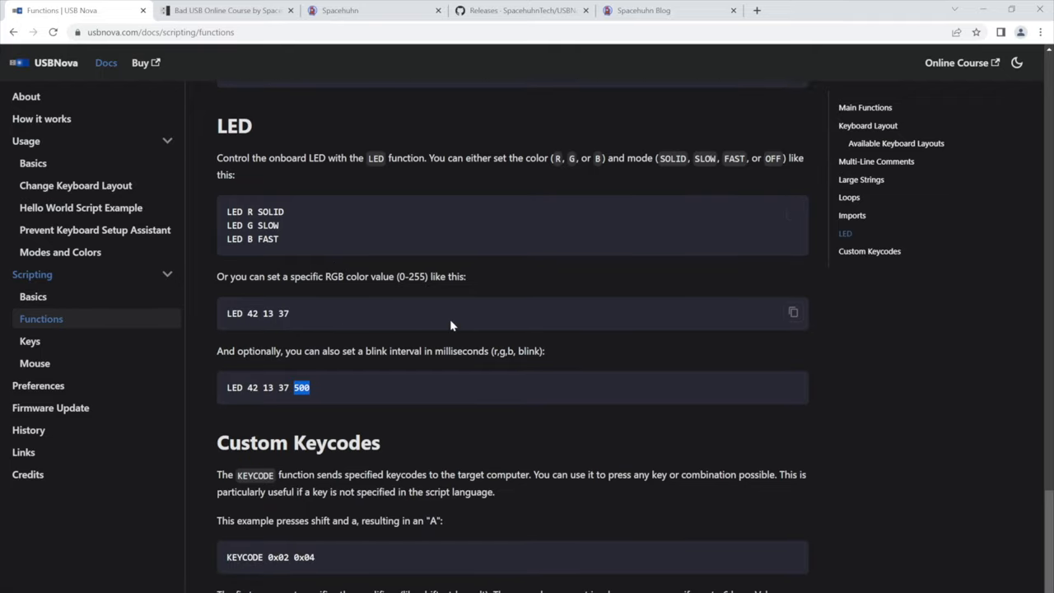
mouse_move(425, 316)
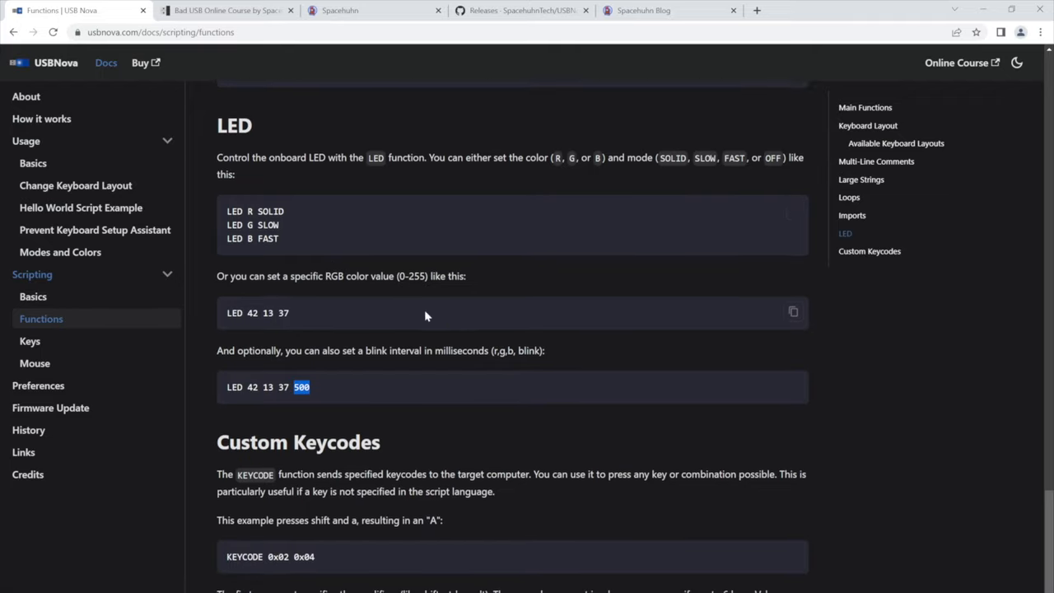
scroll(down, 3)
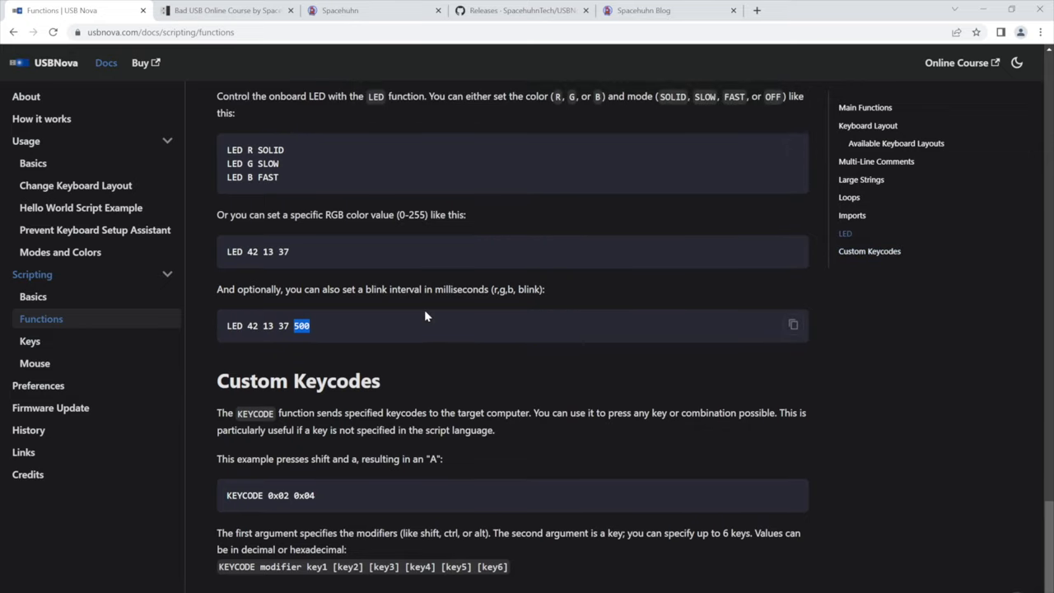
scroll(down, 3)
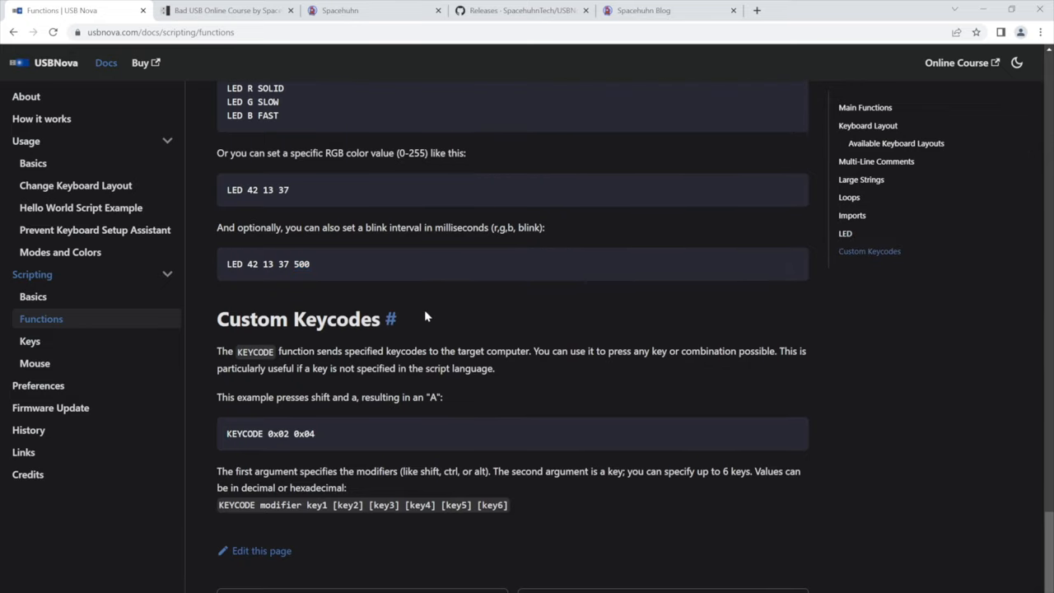
mouse_move(421, 322)
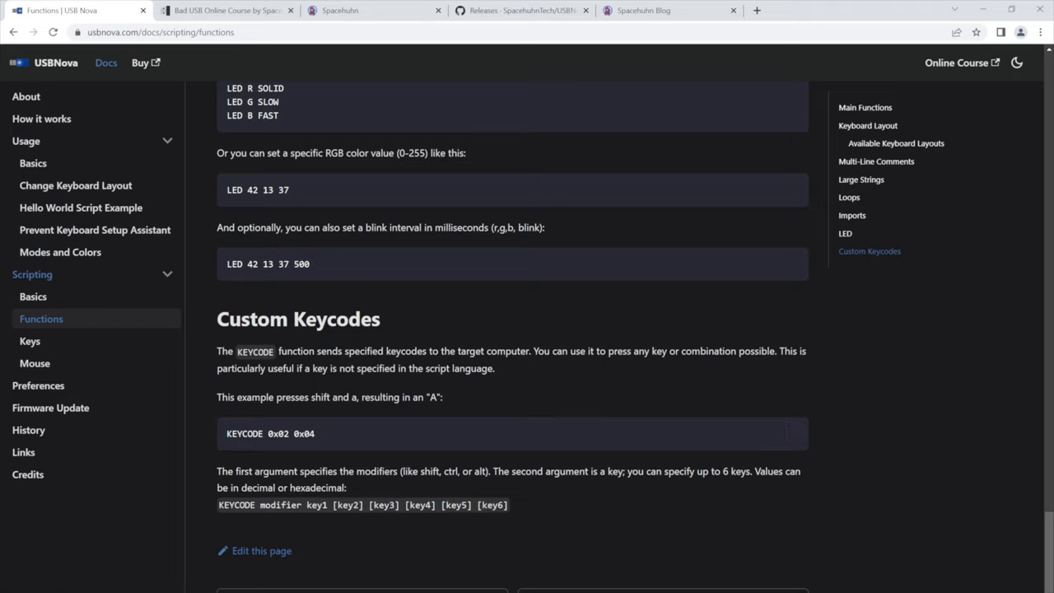
mouse_move(497, 433)
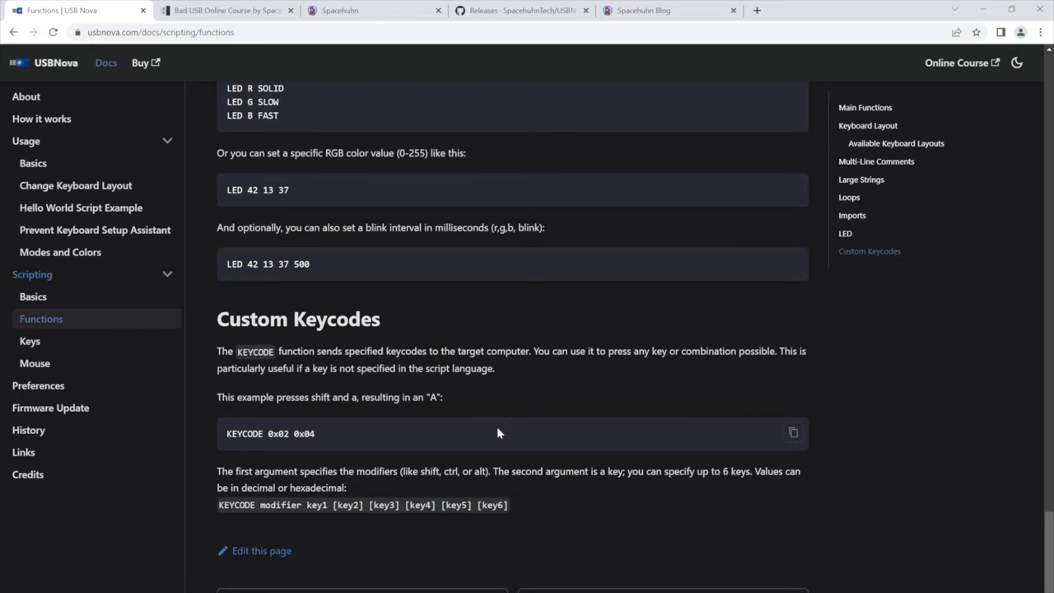
Visit the Keys and Mouse pages, then the Preferences settings table with defaults
click(30, 341)
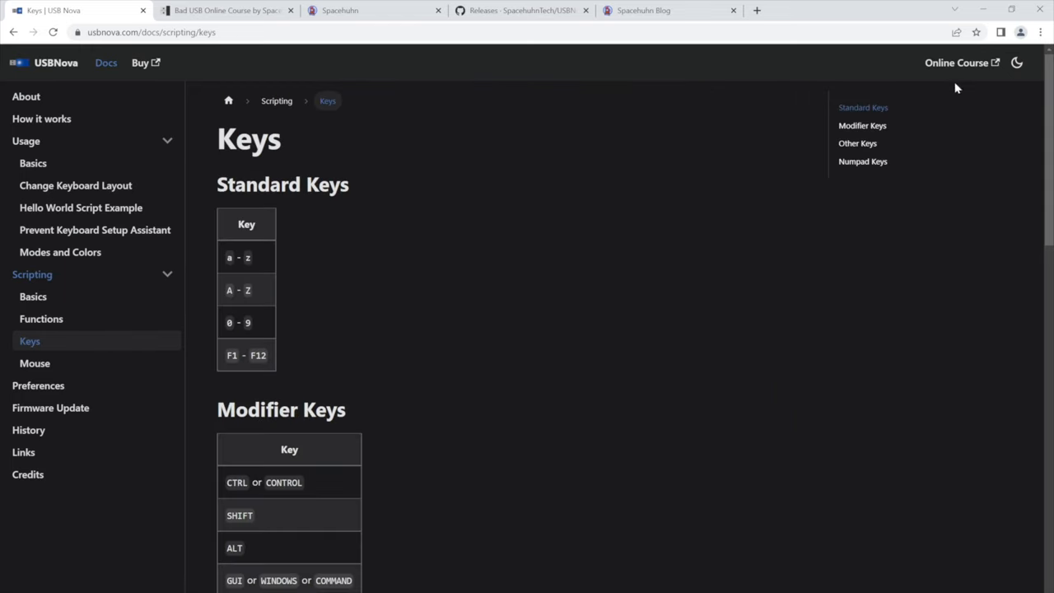
scroll(down, 3)
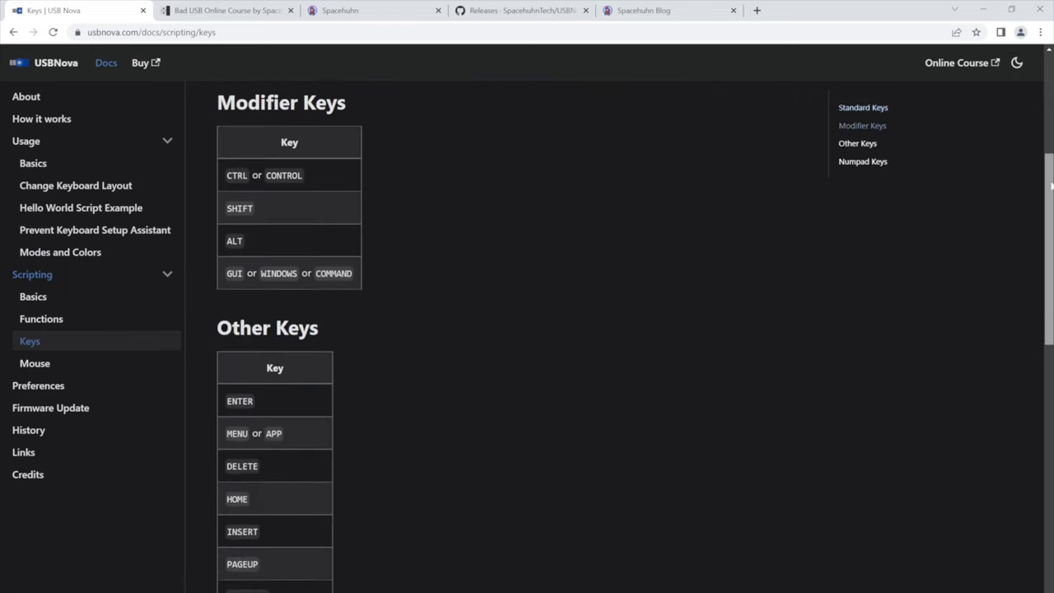
click(35, 364)
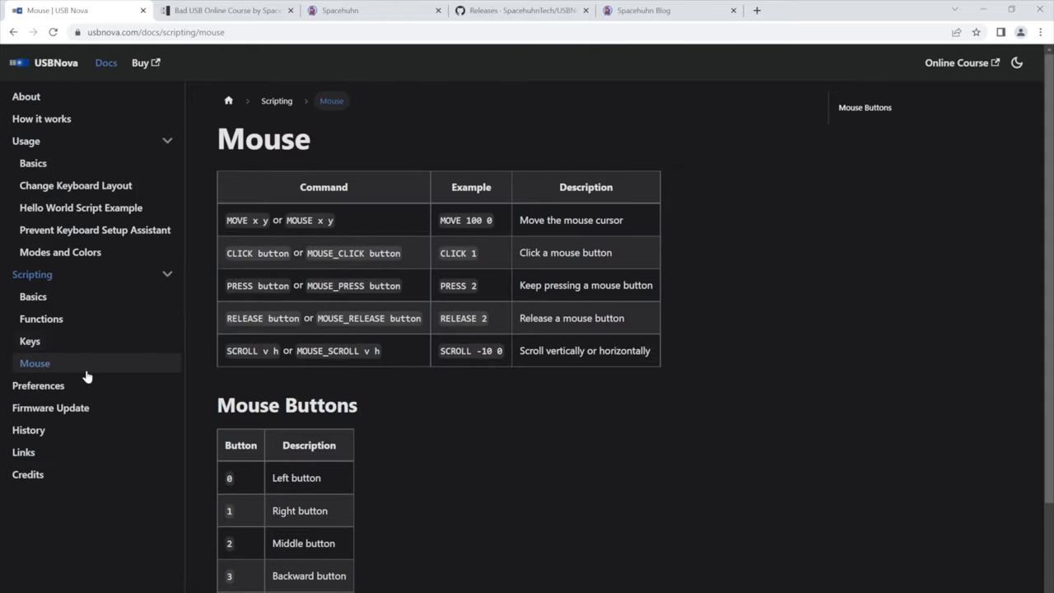
mouse_move(759, 187)
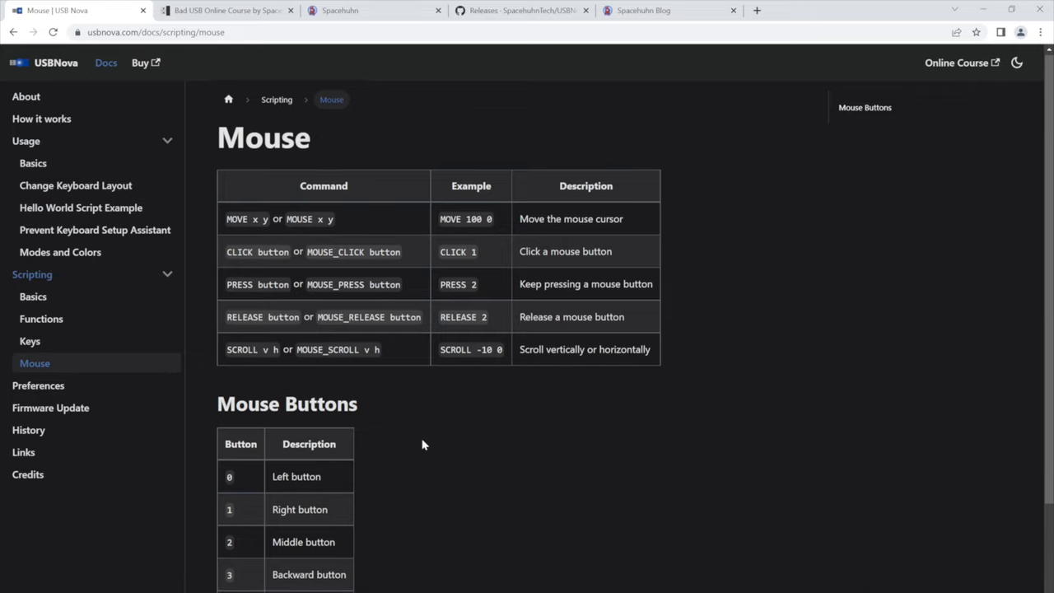
click(38, 386)
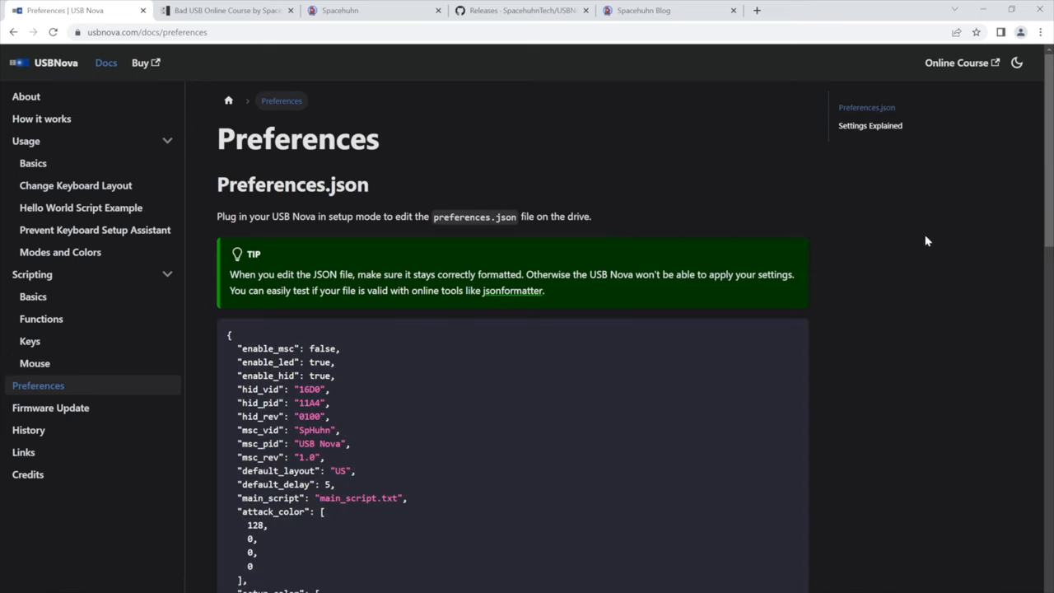
scroll(down, 3)
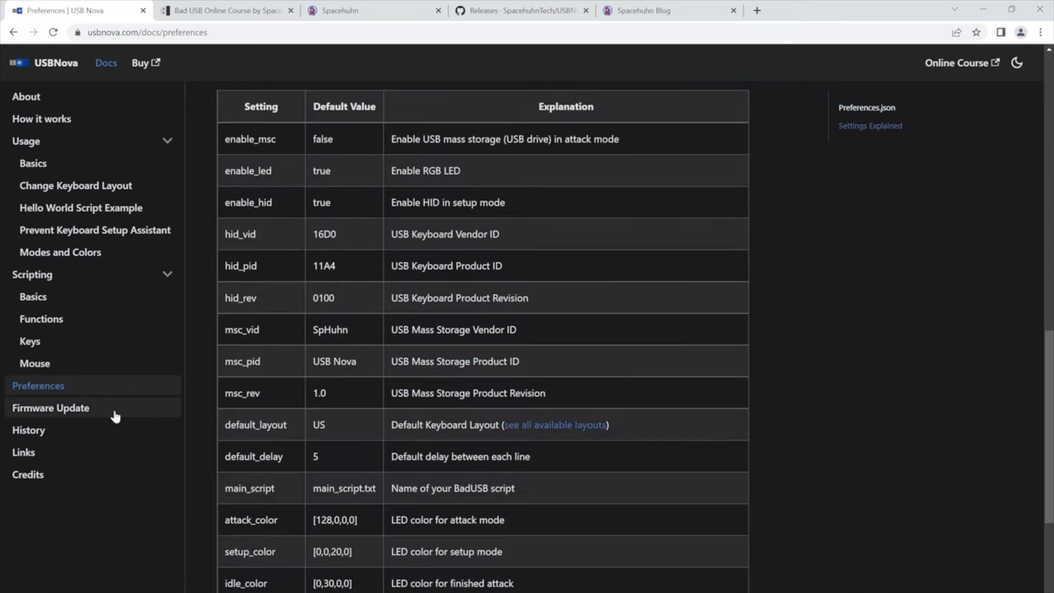
Read the Firmware Update page's illustrated steps down to putting the USB Nova back in its case
click(50, 408)
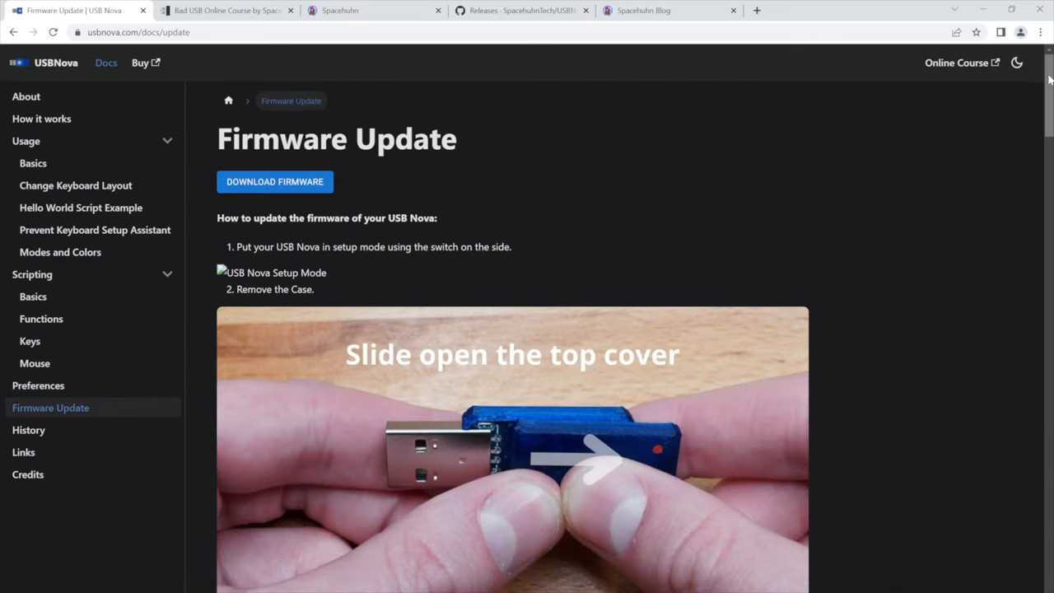
scroll(down, 3)
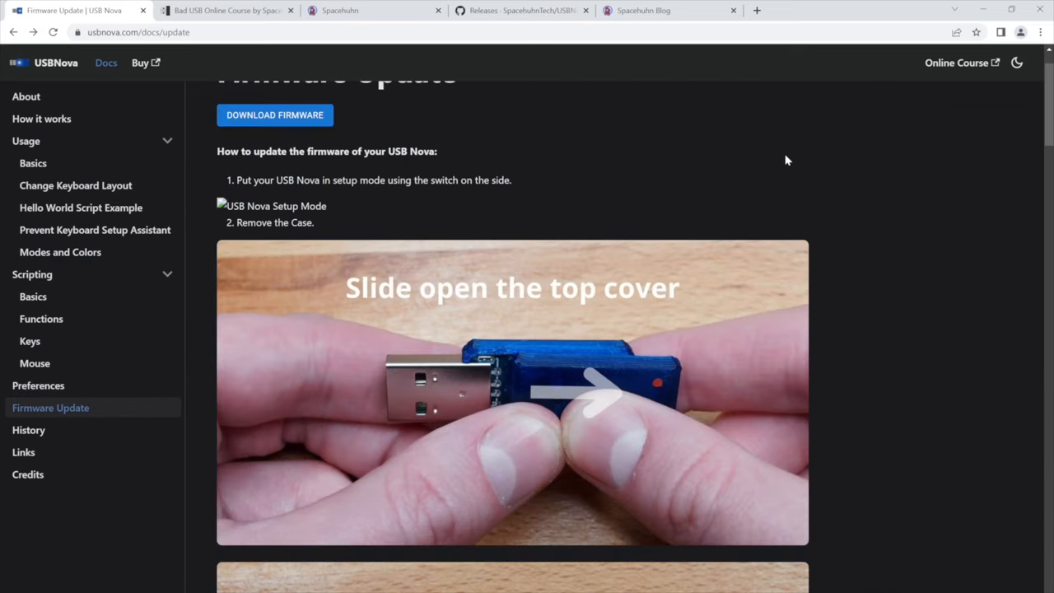
scroll(down, 3)
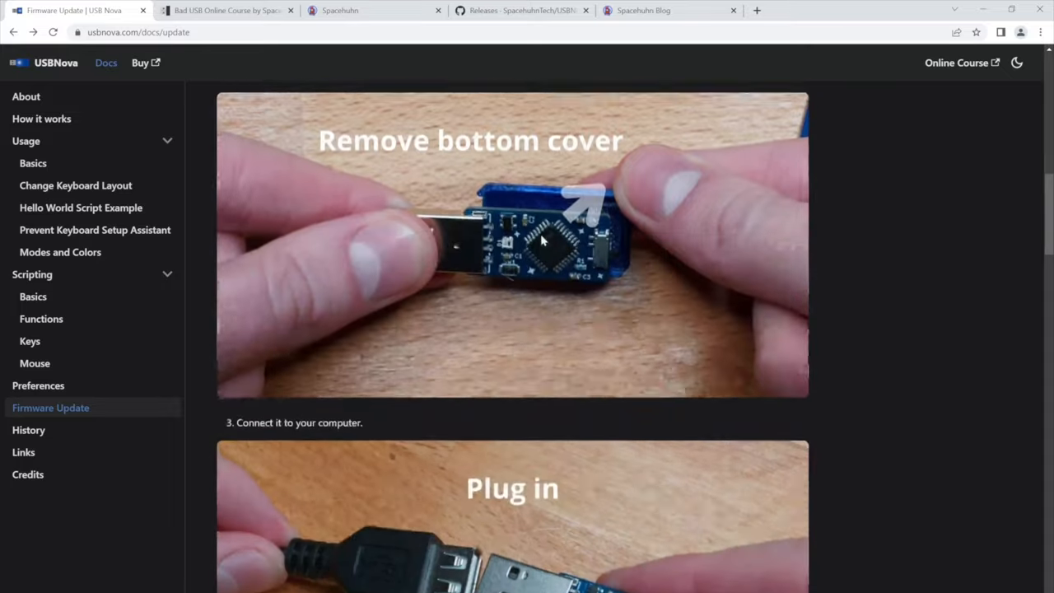
scroll(down, 3)
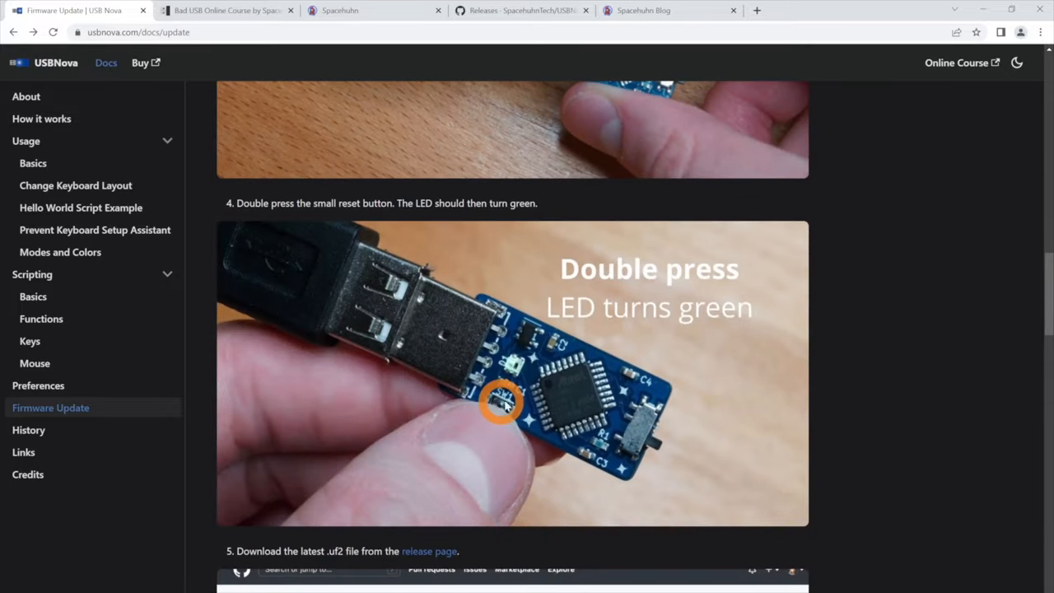
scroll(down, 3)
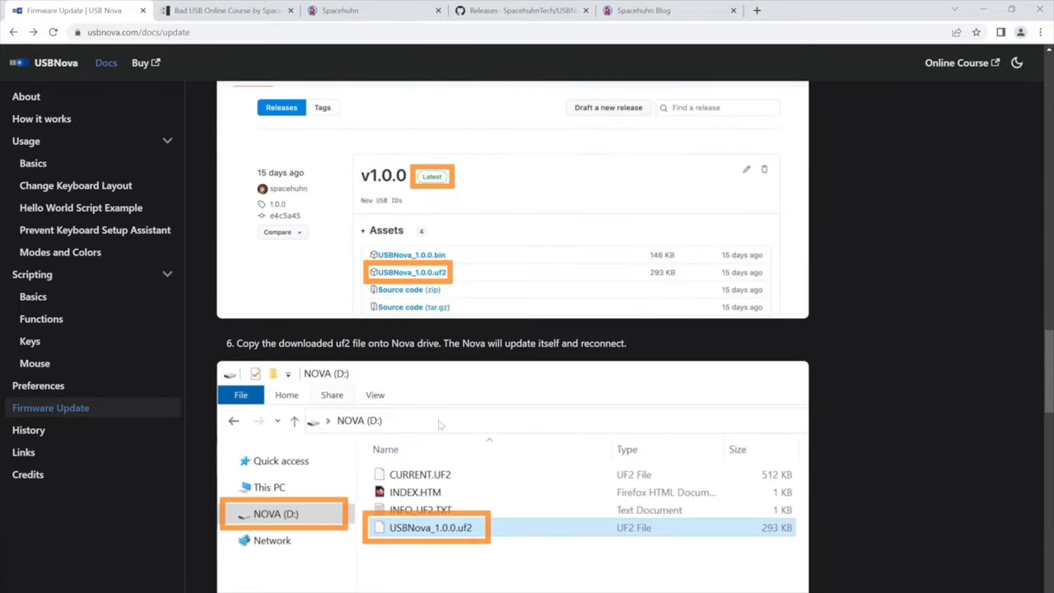
scroll(down, 3)
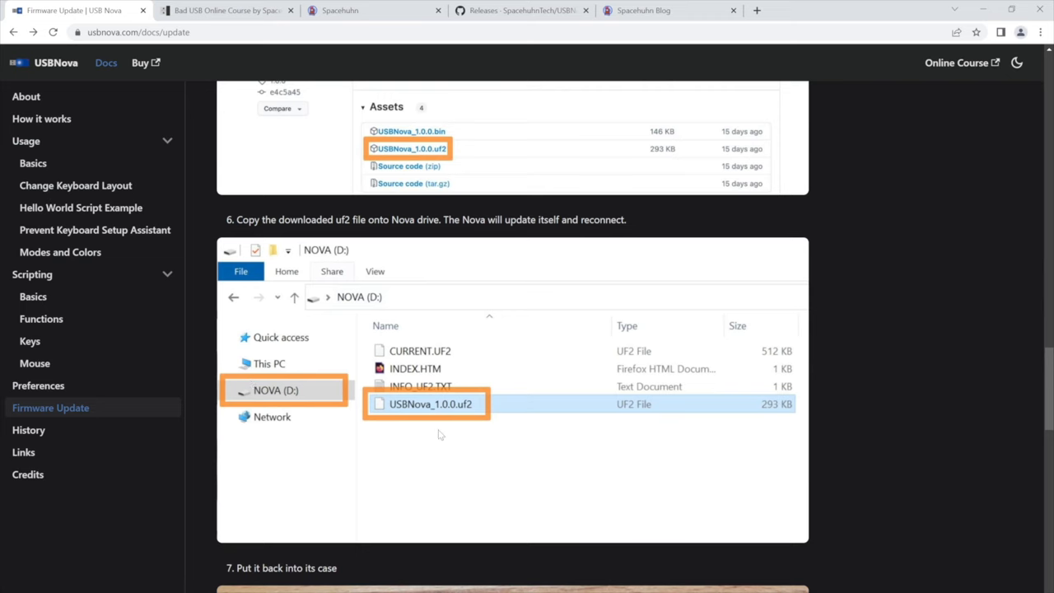
scroll(down, 3)
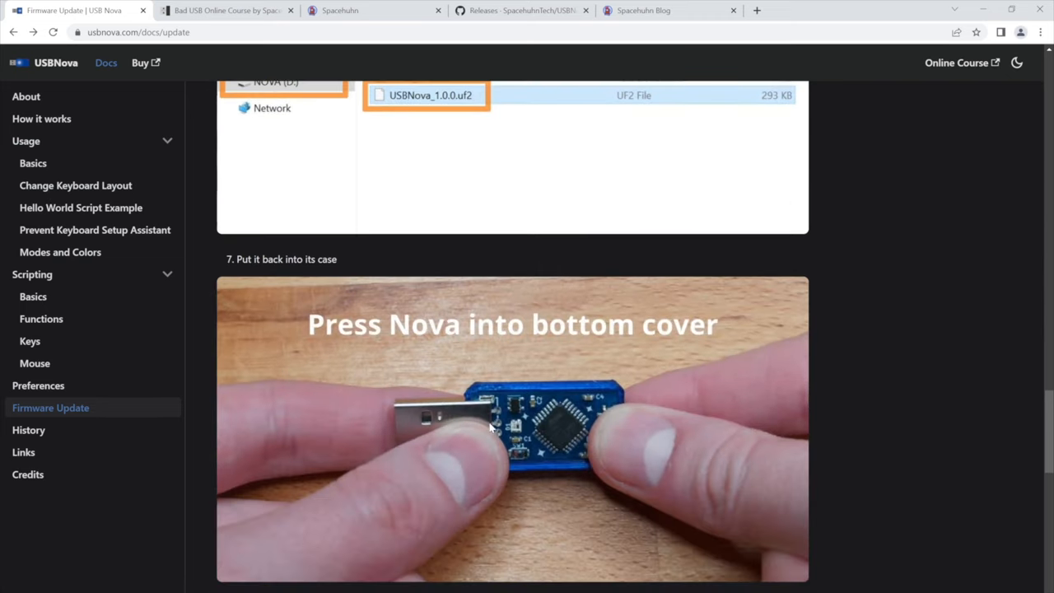
scroll(down, 3)
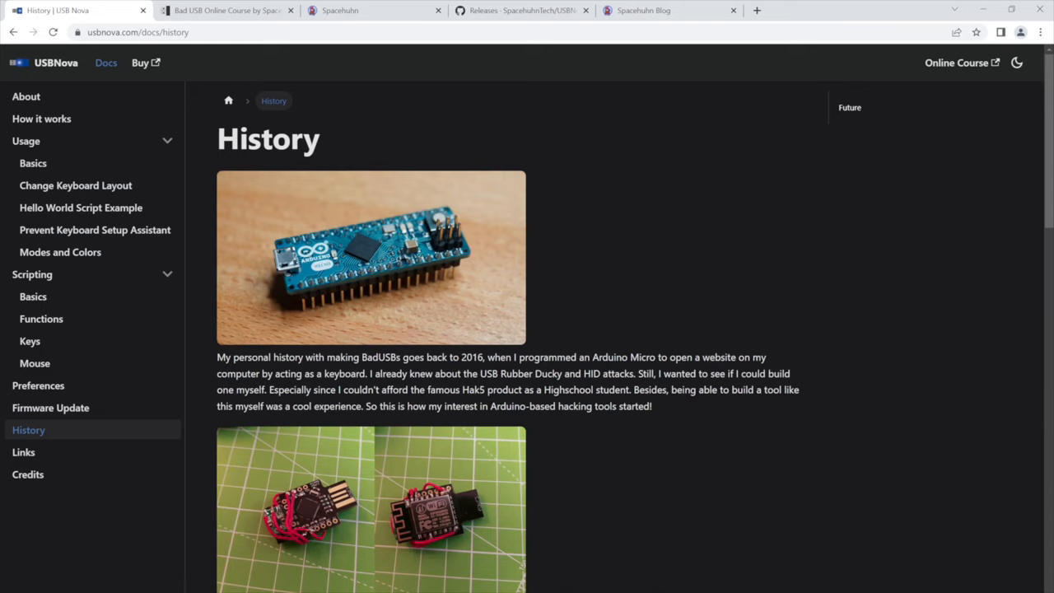
mouse_move(596, 336)
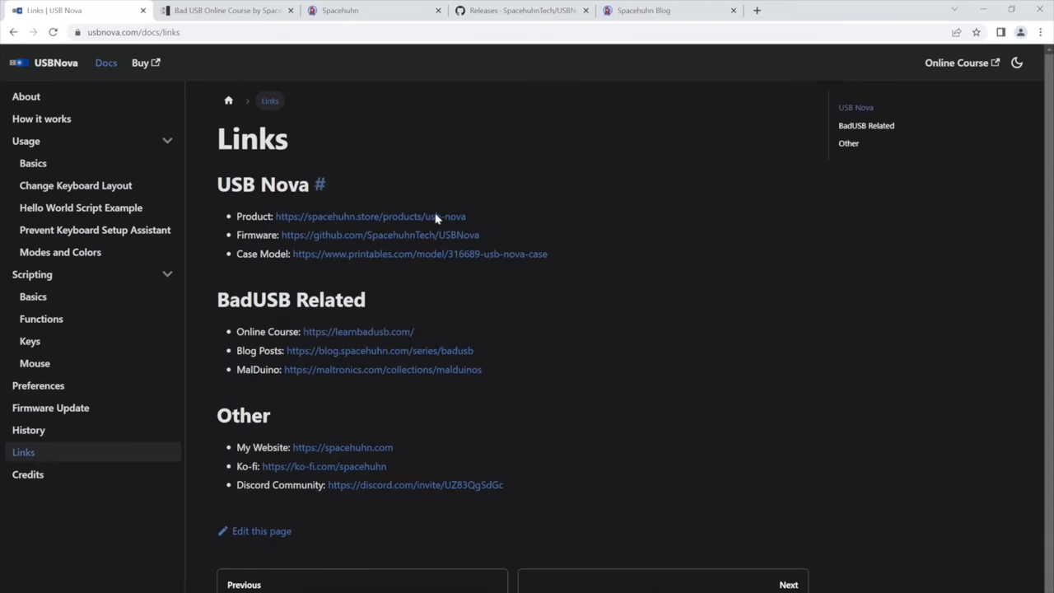
mouse_move(327, 227)
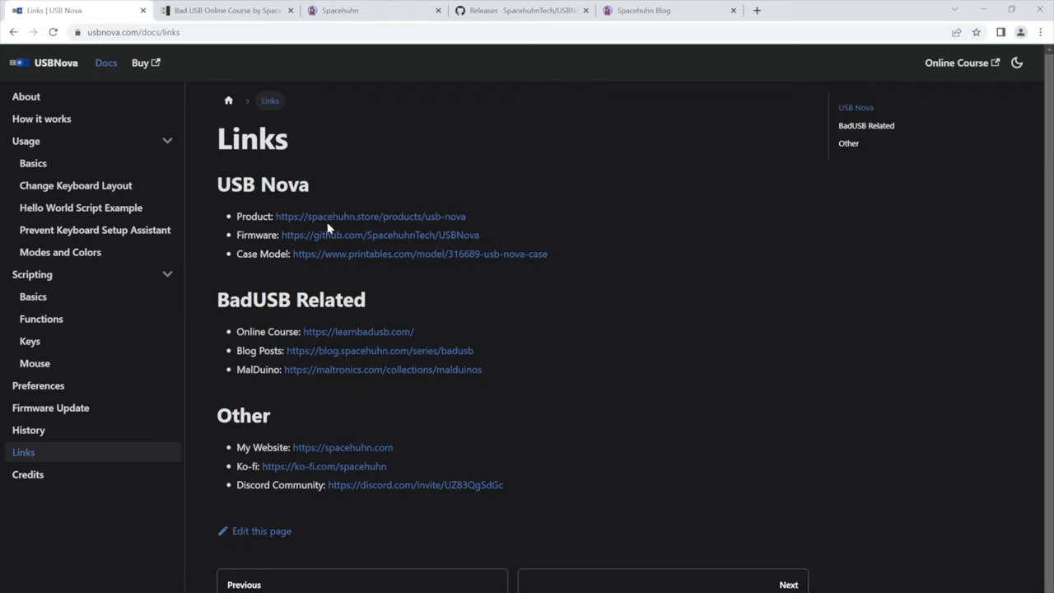
mouse_move(516, 336)
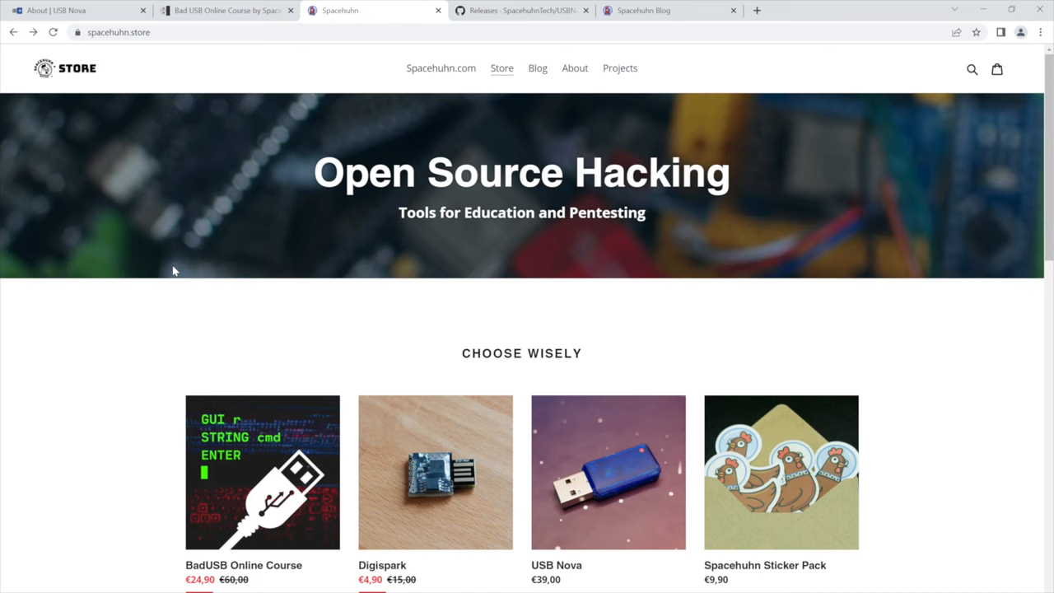
mouse_move(1047, 79)
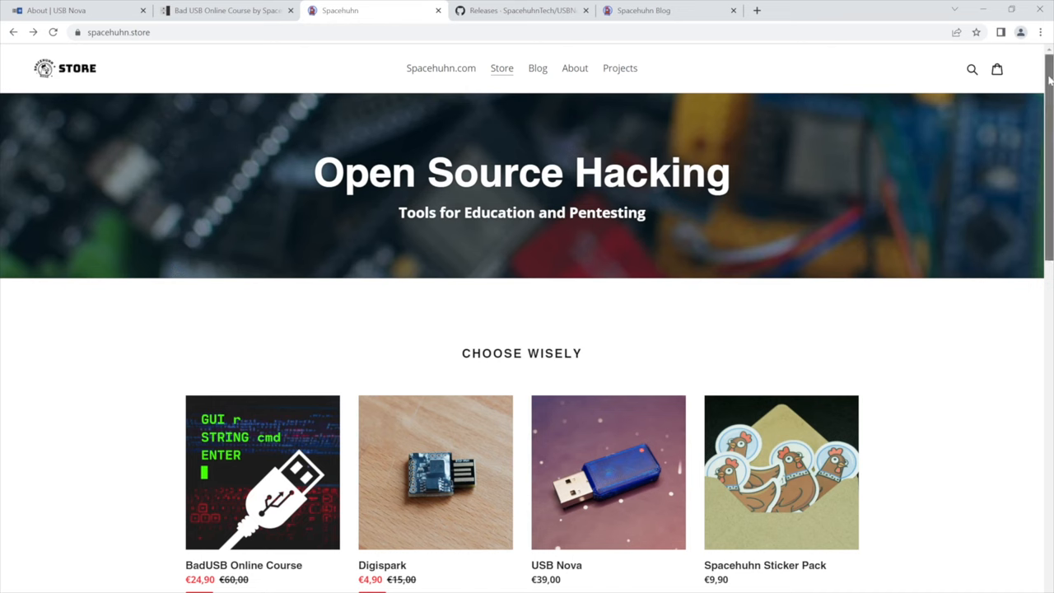
View the USB Nova product page with its €39,00 listing, colour choice, features and bundle
scroll(down, 3)
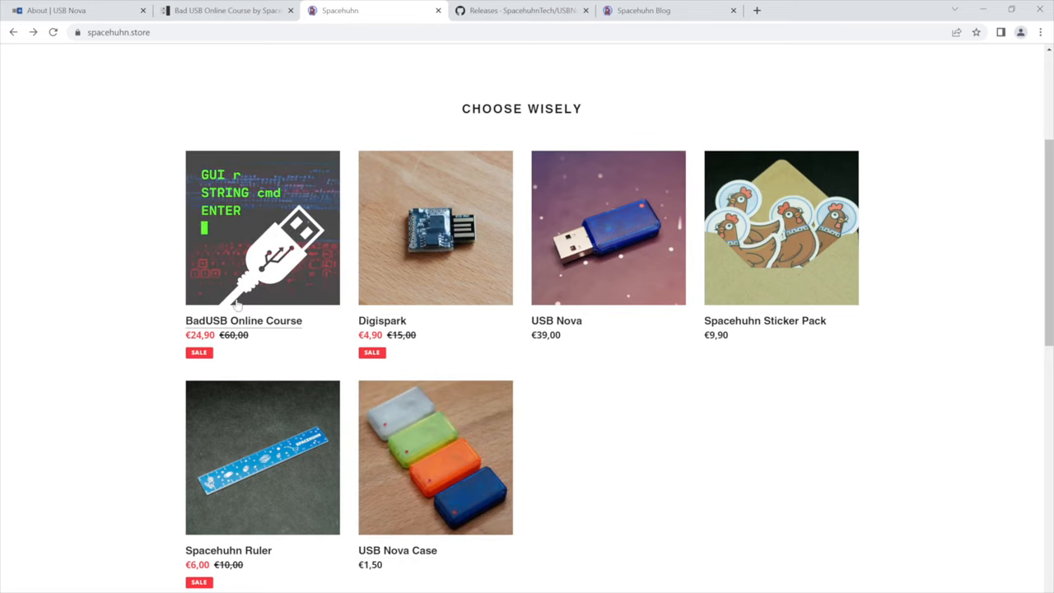
mouse_move(603, 283)
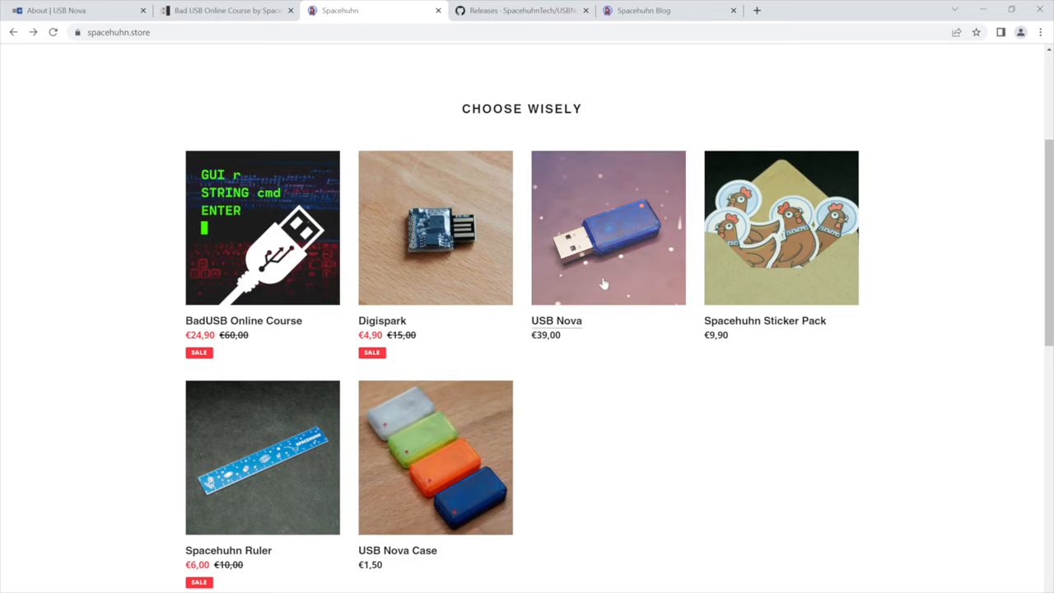
click(607, 227)
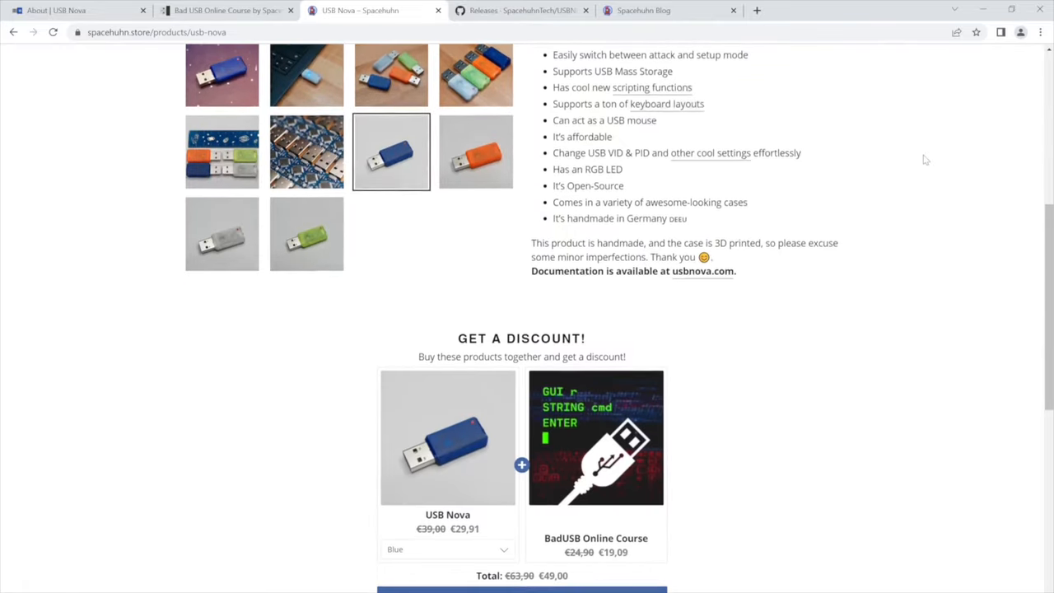
scroll(down, 3)
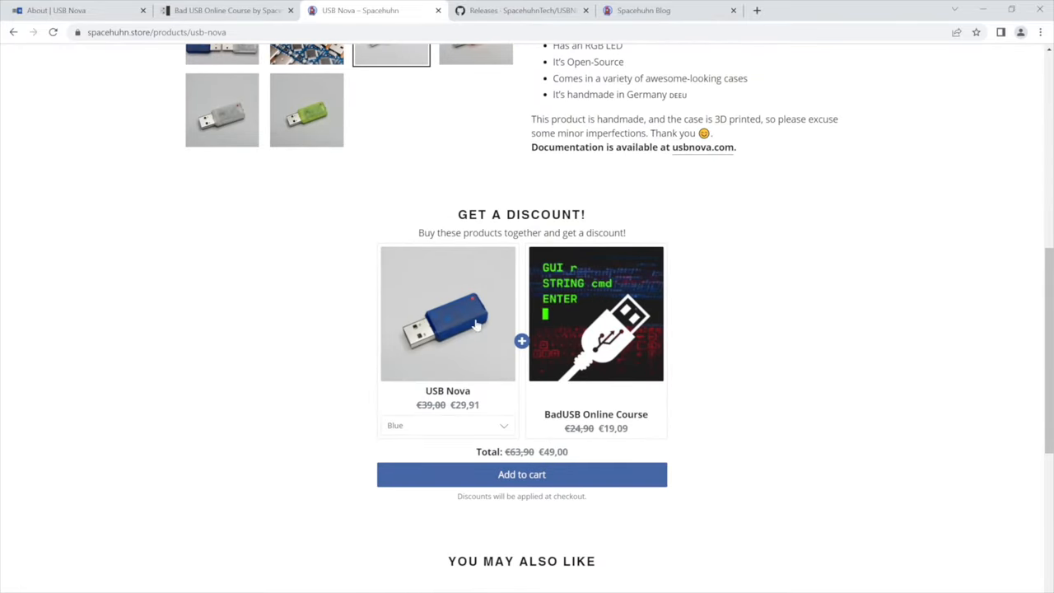
mouse_move(580, 472)
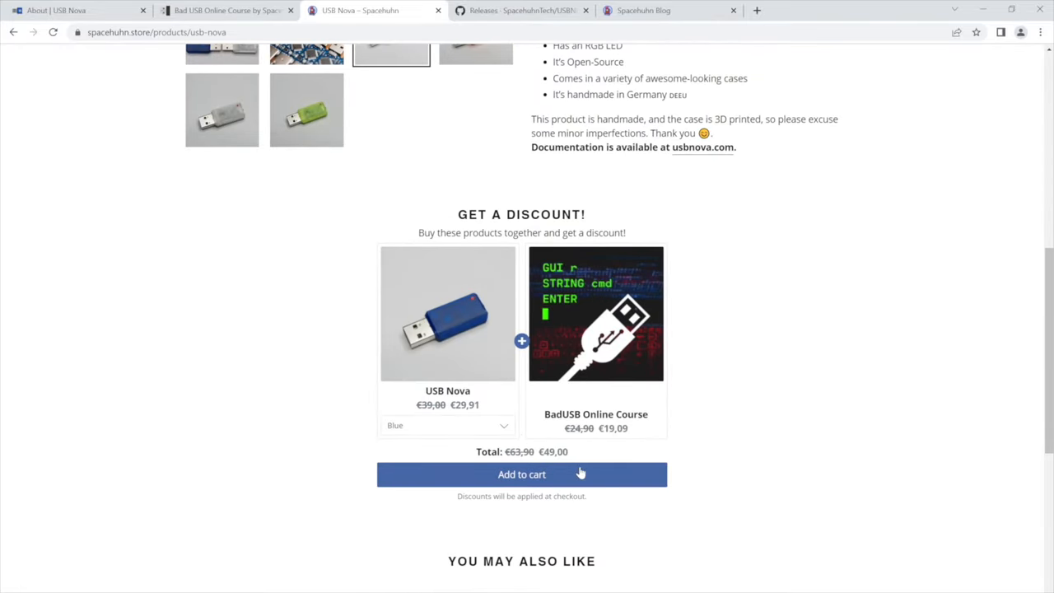
scroll(up, 3)
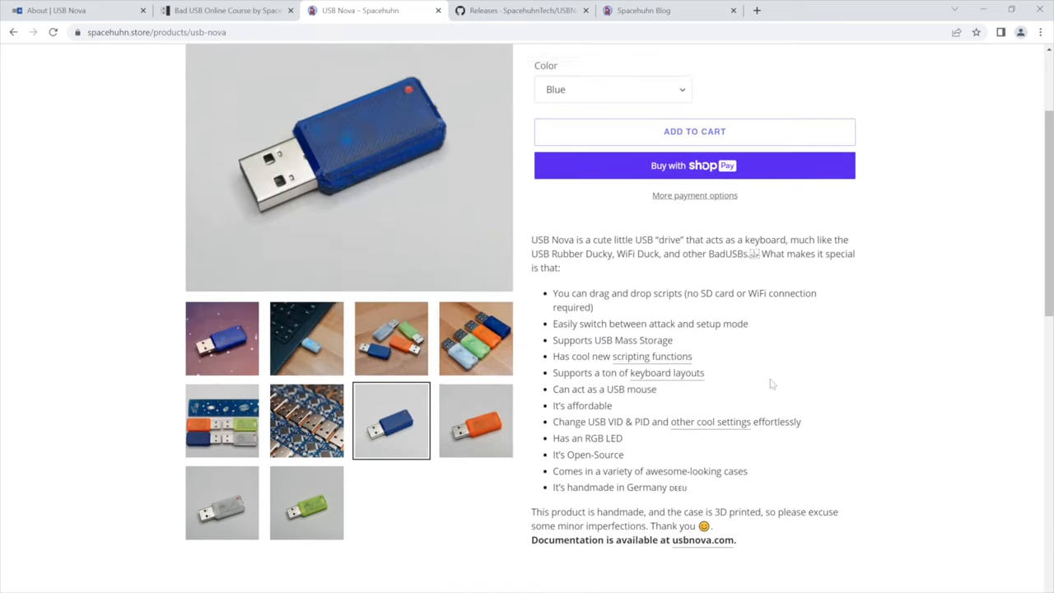